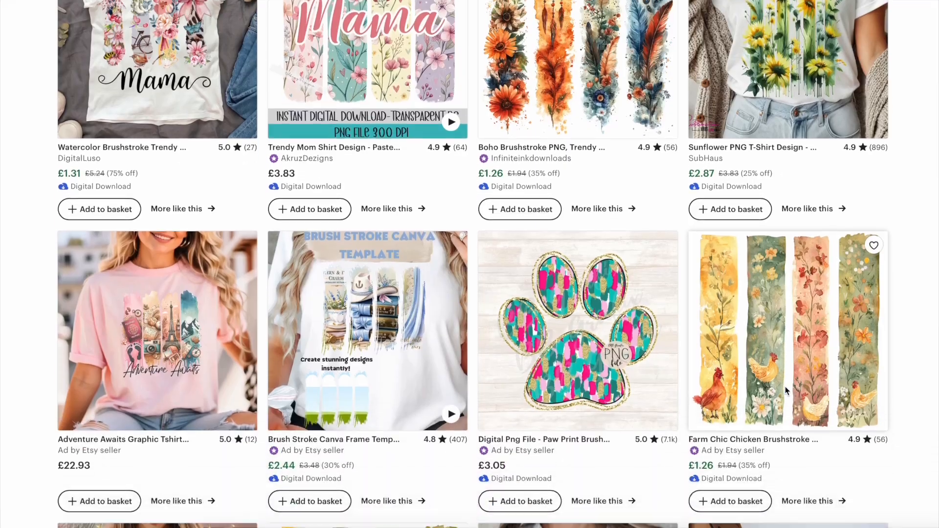
Open Dream Lab and scroll down to the earlier farm watercolor brushstroke generations
{"action": "scroll", "scroll_direction": "down", "scroll_amount": 3}
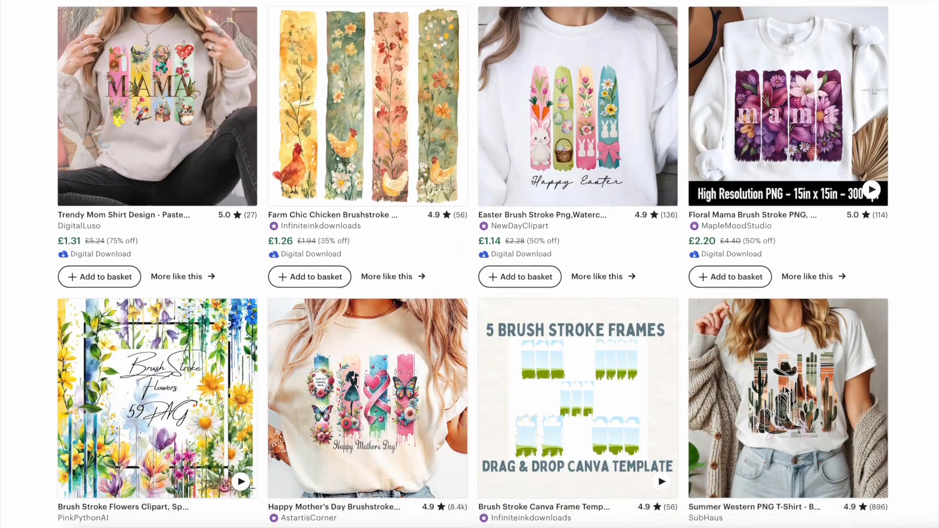
{"action": "scroll", "scroll_direction": "down", "scroll_amount": 3}
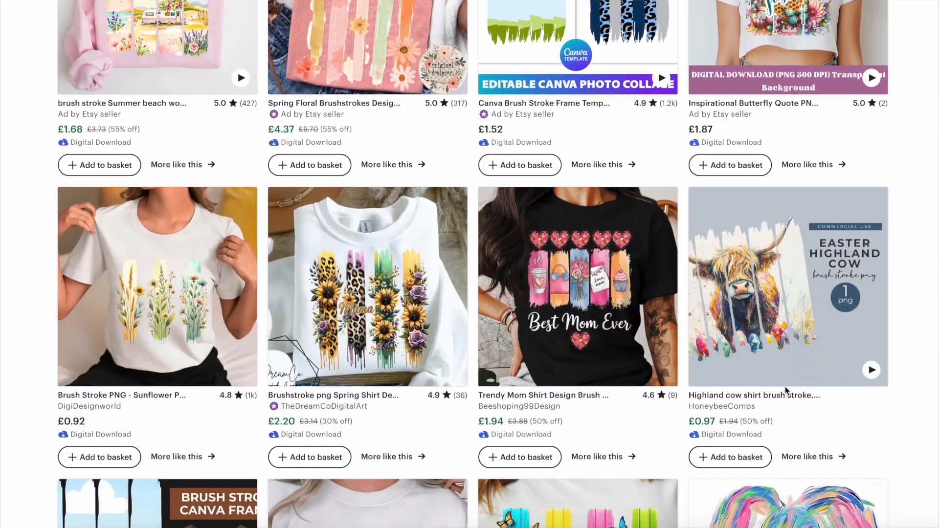
{"action": "scroll", "scroll_direction": "down", "scroll_amount": 3}
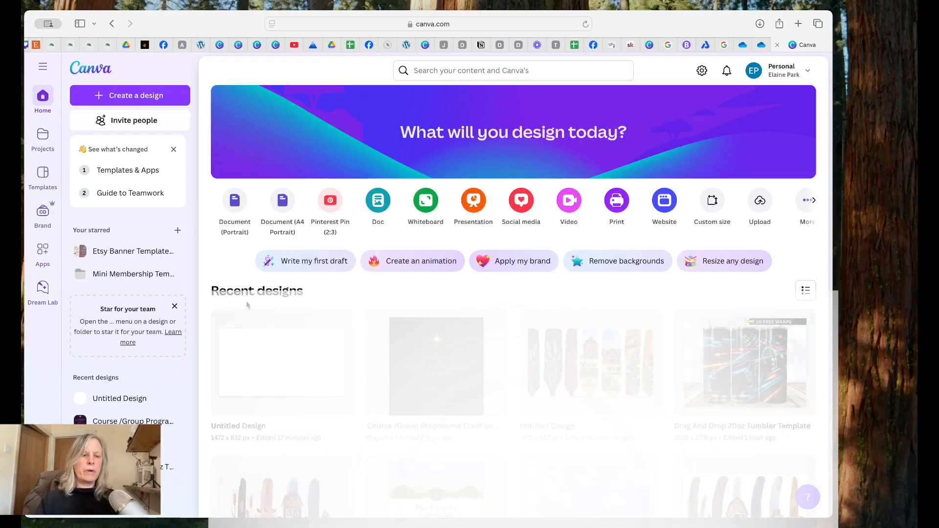
{"action": "mouse_move", "coordinate": [43, 288]}
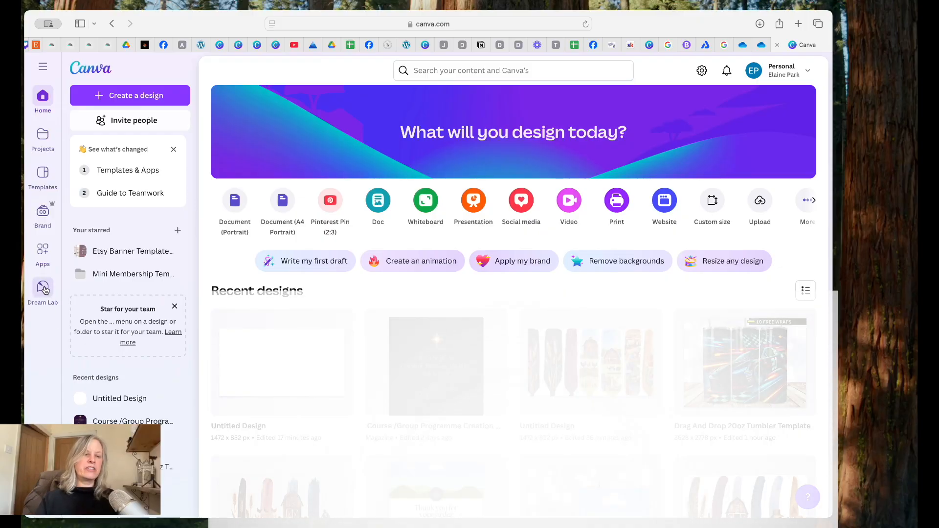
{"action": "left_click", "coordinate": [42, 288]}
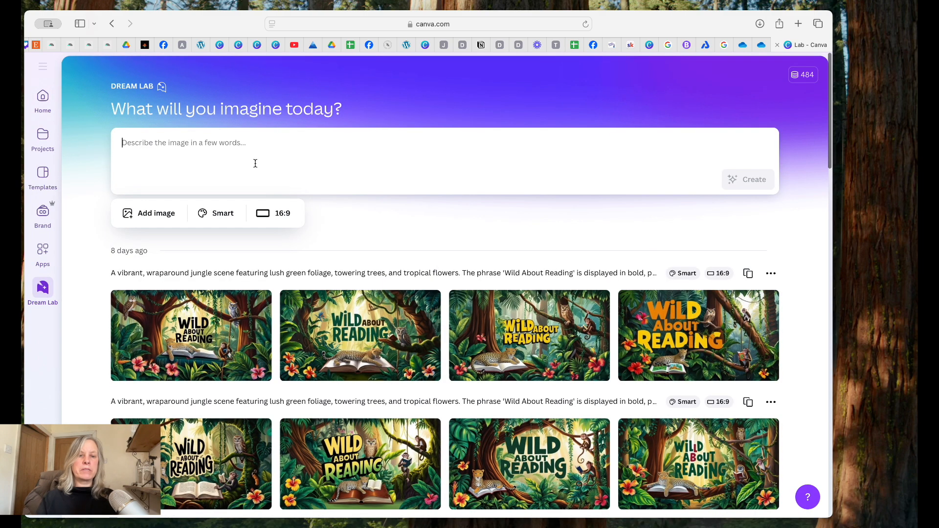
{"action": "scroll", "scroll_direction": "down", "scroll_amount": 3}
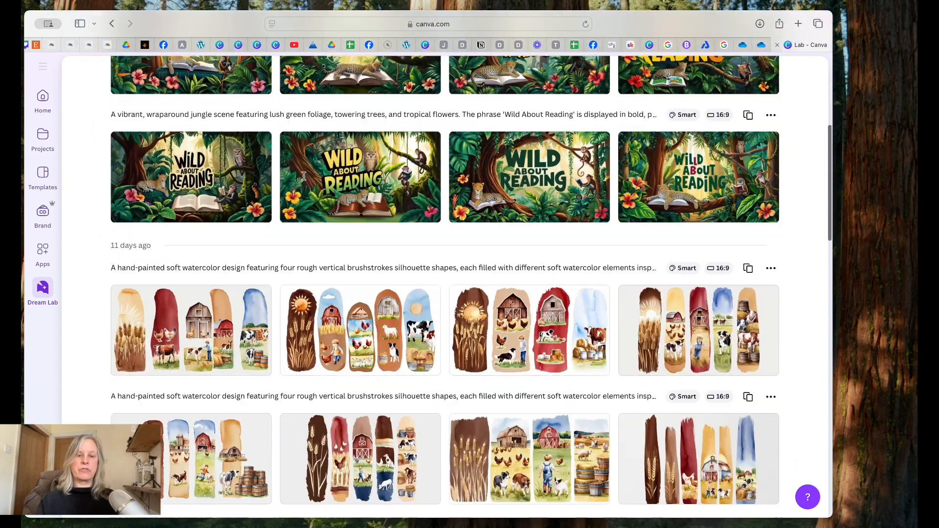
{"action": "scroll", "scroll_direction": "down", "scroll_amount": 3}
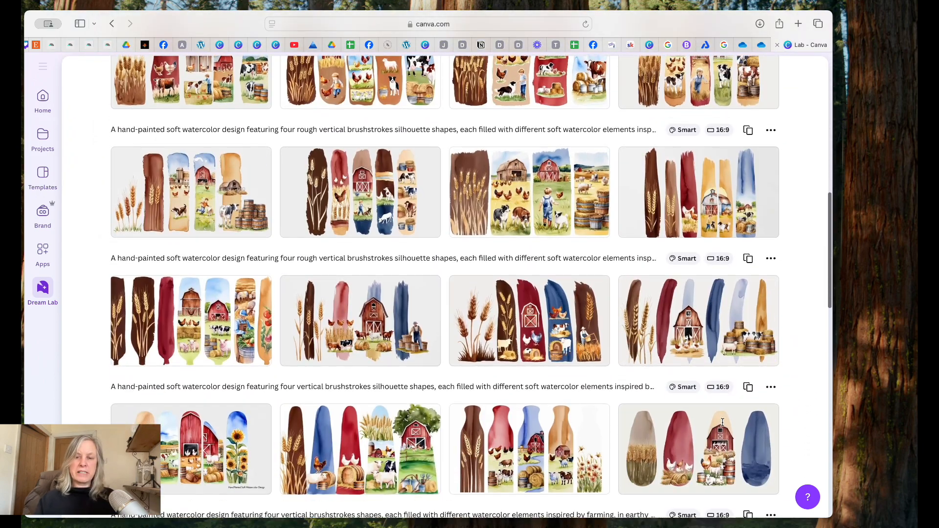
{"action": "scroll", "scroll_direction": "down", "scroll_amount": 3}
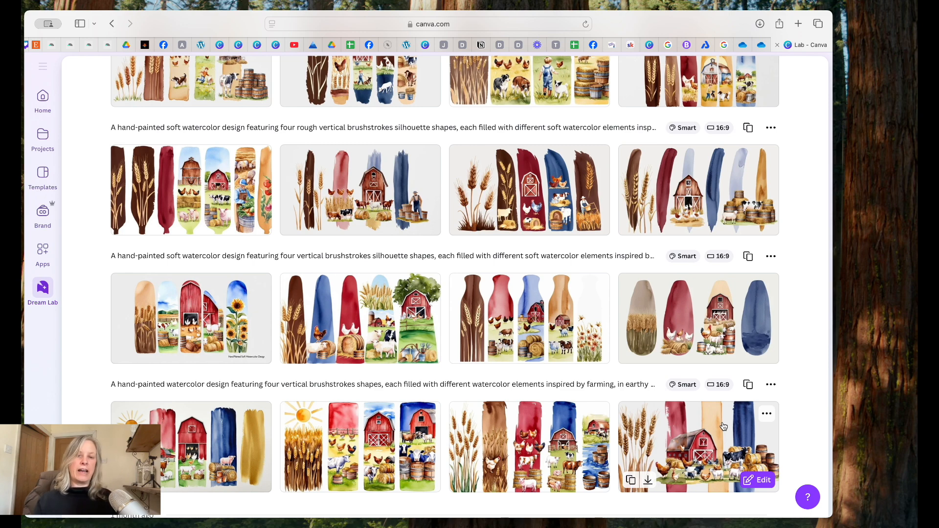
{"action": "mouse_move", "coordinate": [644, 392]}
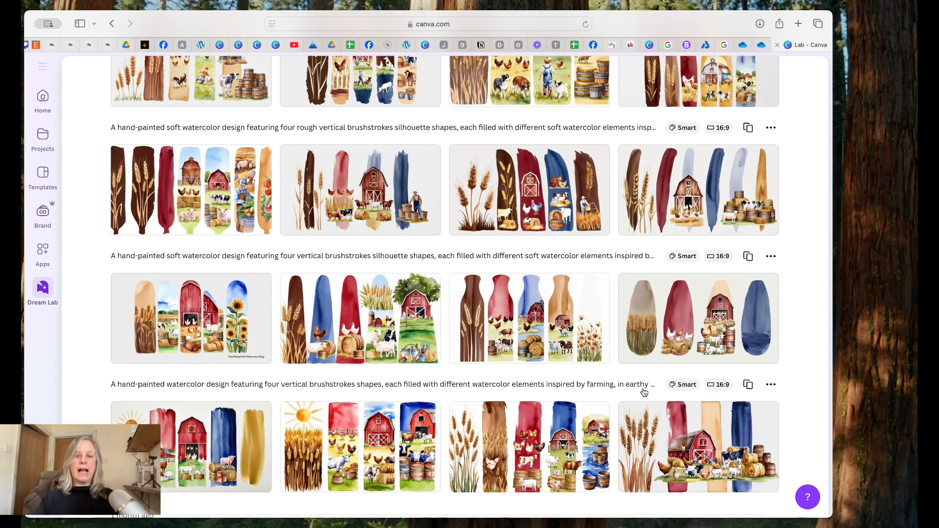
{"action": "mouse_move", "coordinate": [361, 190]}
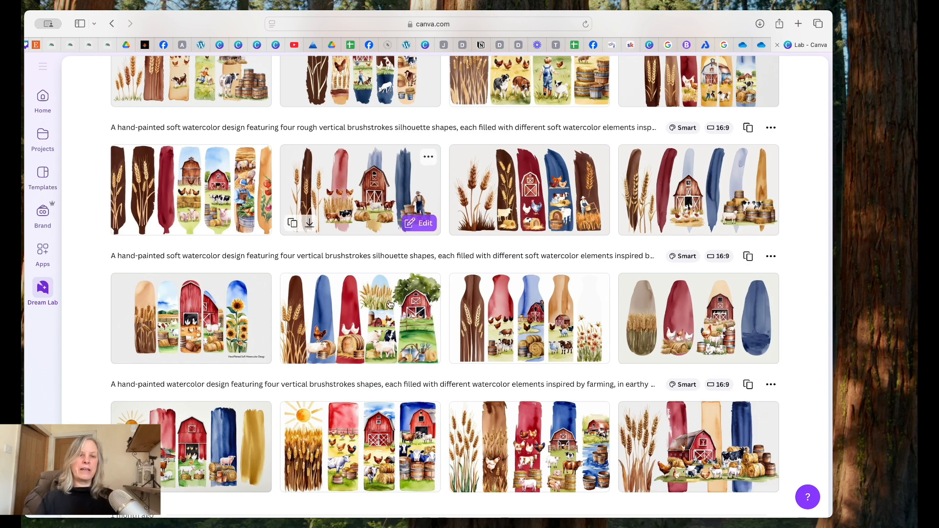
{"action": "mouse_move", "coordinate": [652, 280]}
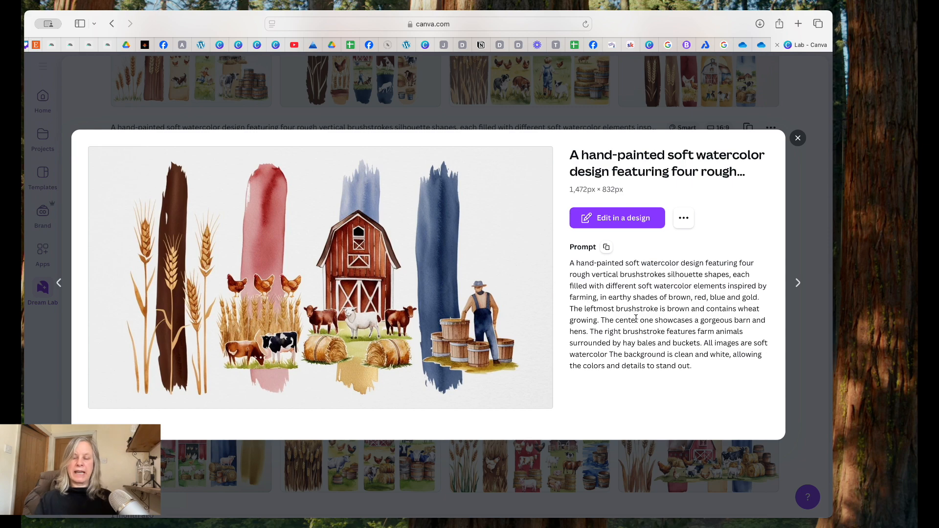
{"action": "mouse_move", "coordinate": [643, 310]}
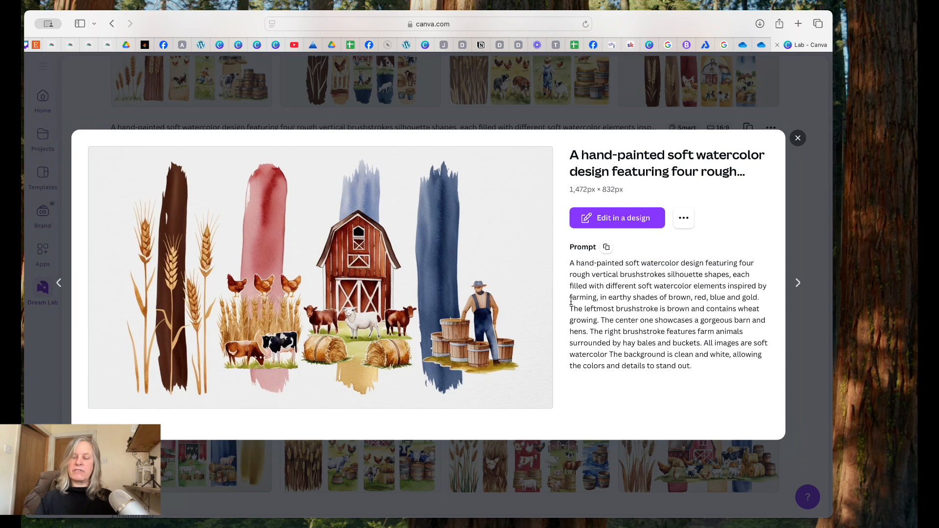
{"action": "mouse_move", "coordinate": [628, 318]}
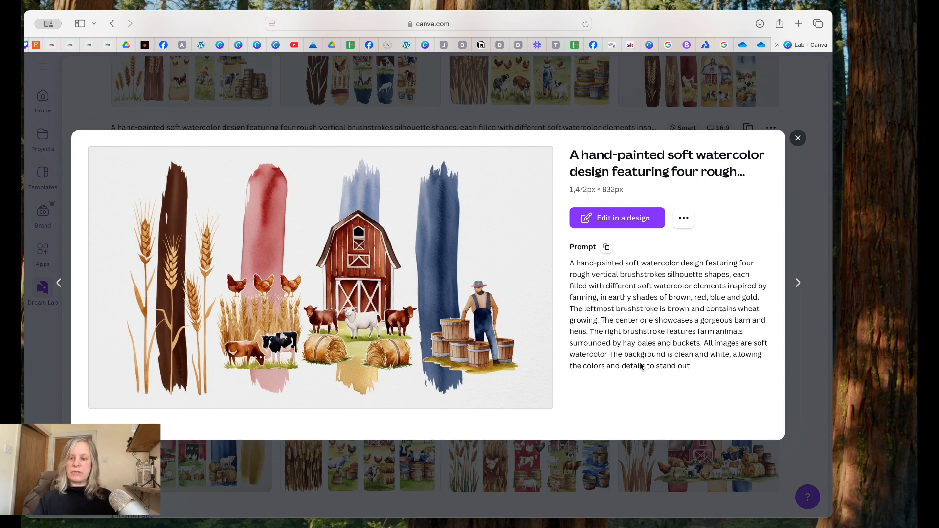
{"action": "mouse_move", "coordinate": [702, 373]}
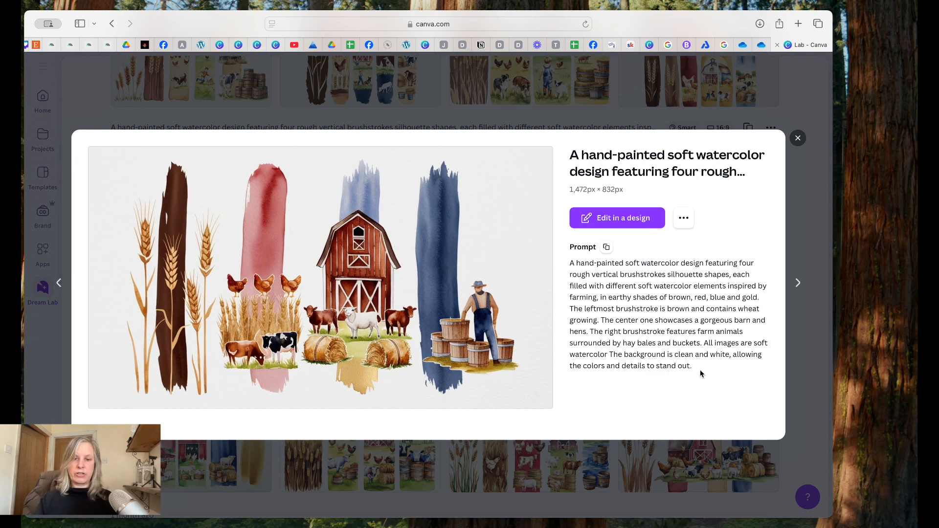
{"action": "mouse_move", "coordinate": [447, 290]}
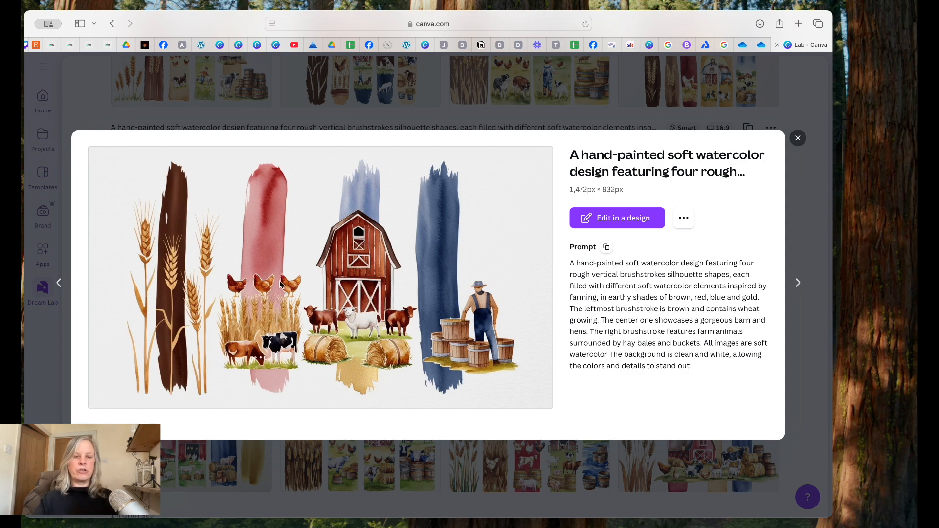
{"action": "mouse_move", "coordinate": [273, 300]}
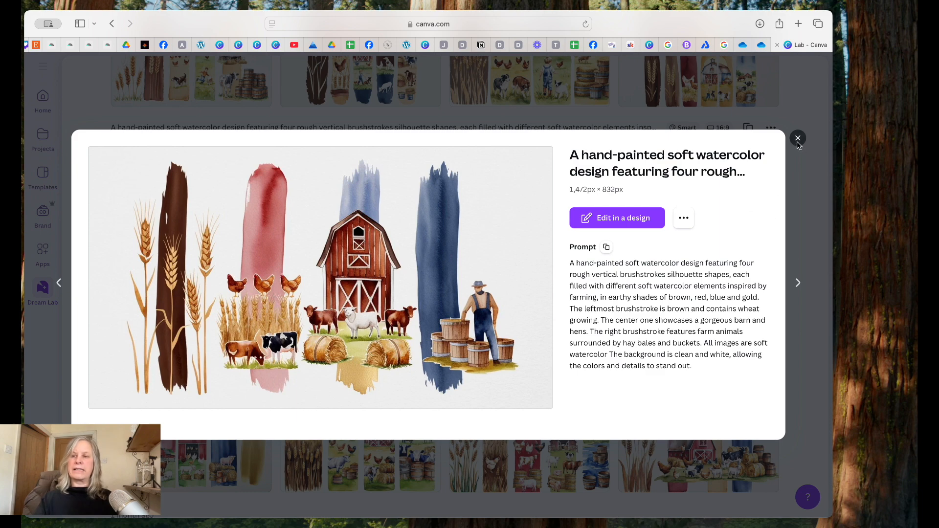
Close the enlarged preview and scroll through the three farm brushstroke image sets
{"action": "left_click", "coordinate": [797, 138]}
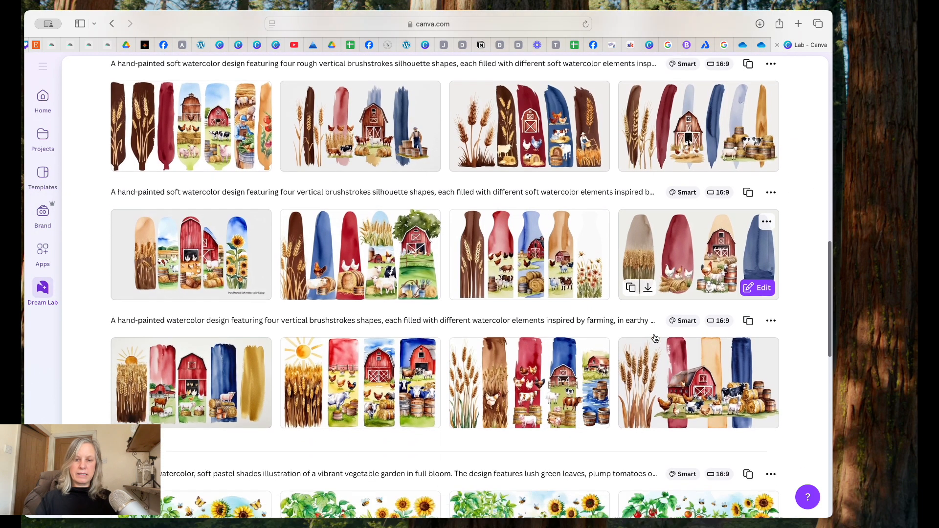
{"action": "scroll", "scroll_direction": "down", "scroll_amount": 3}
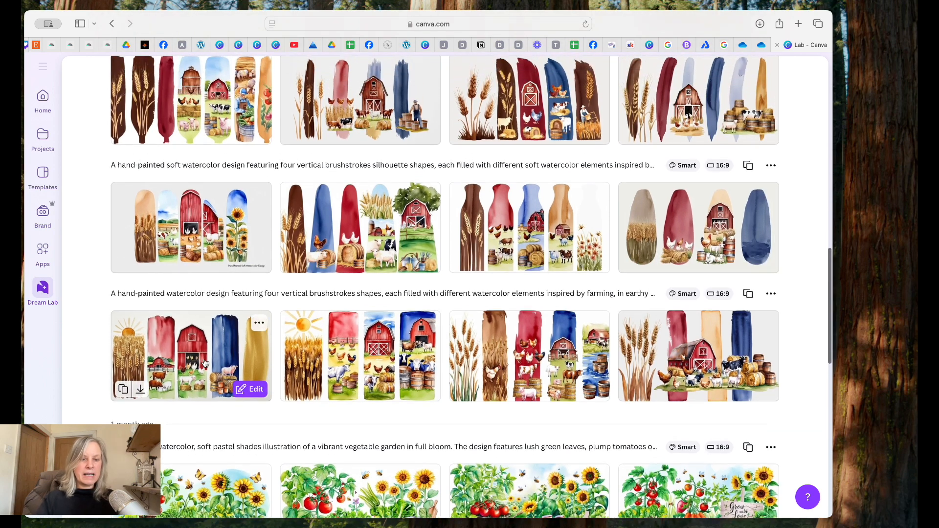
{"action": "mouse_move", "coordinate": [273, 337]}
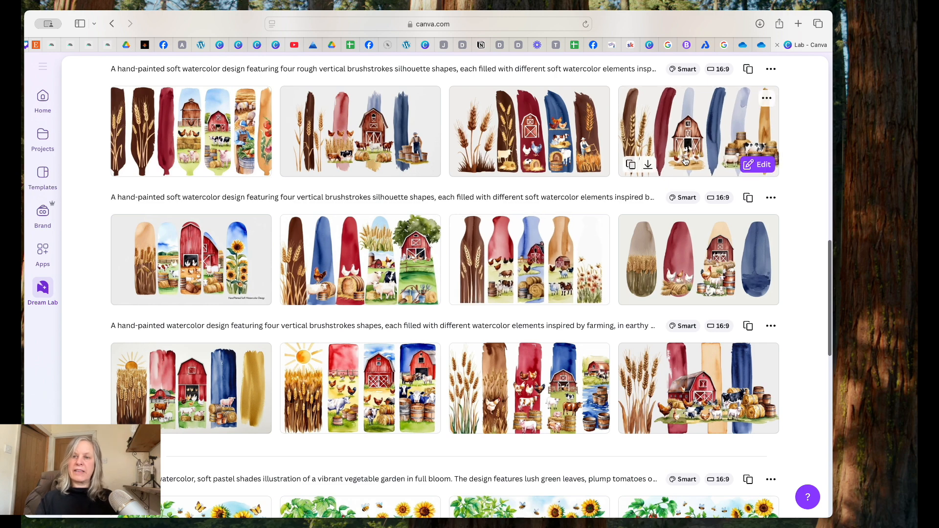
{"action": "mouse_move", "coordinate": [215, 268]}
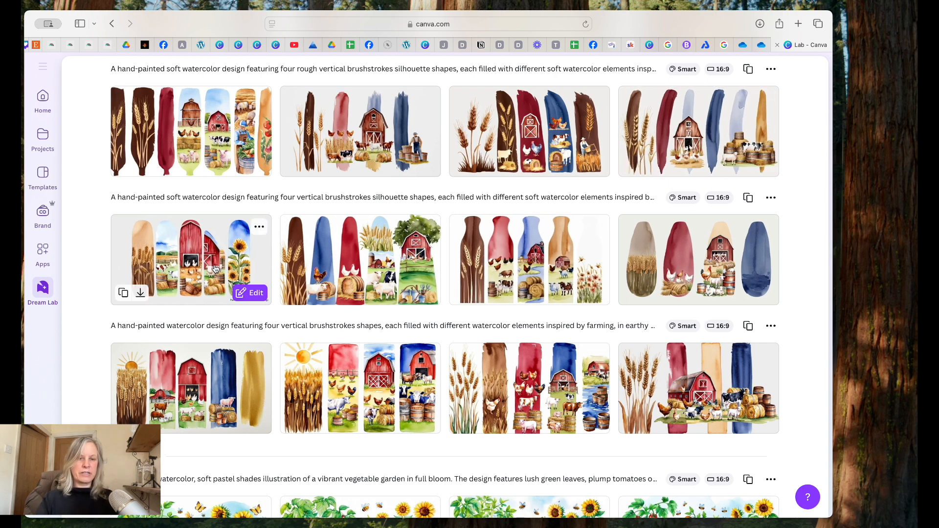
{"action": "mouse_move", "coordinate": [360, 260]}
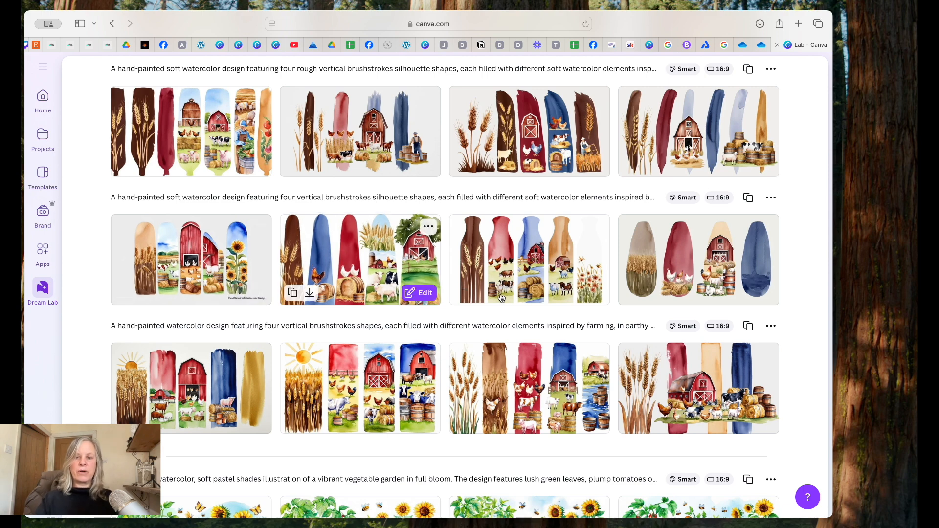
{"action": "scroll", "scroll_direction": "down", "scroll_amount": 3}
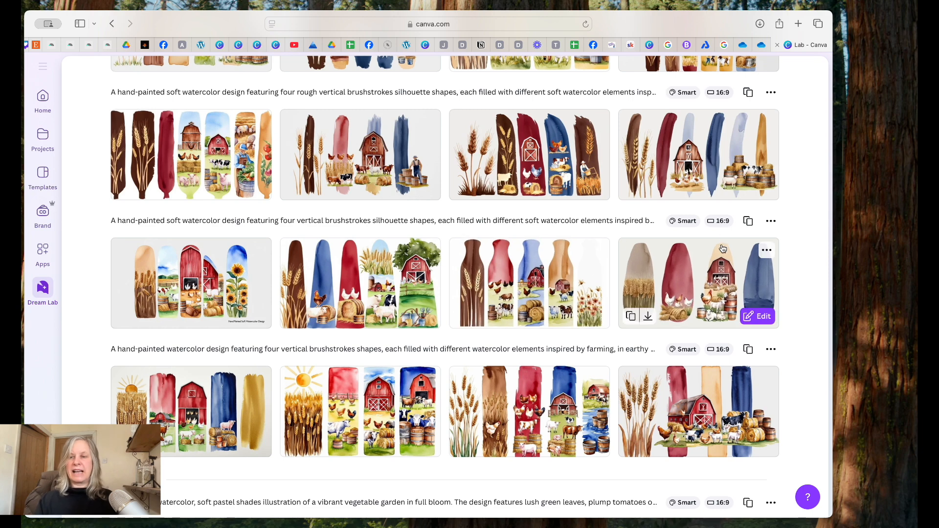
{"action": "mouse_move", "coordinate": [723, 234]}
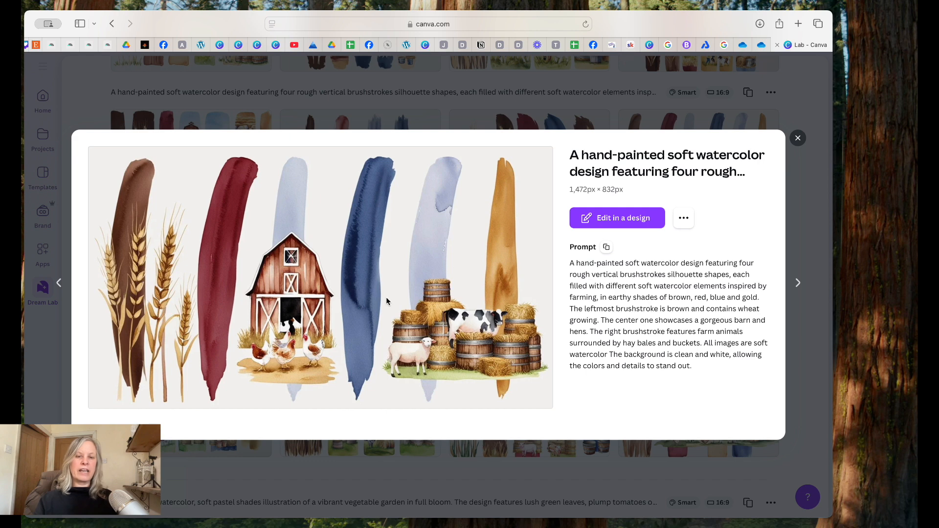
{"action": "mouse_move", "coordinate": [215, 323]}
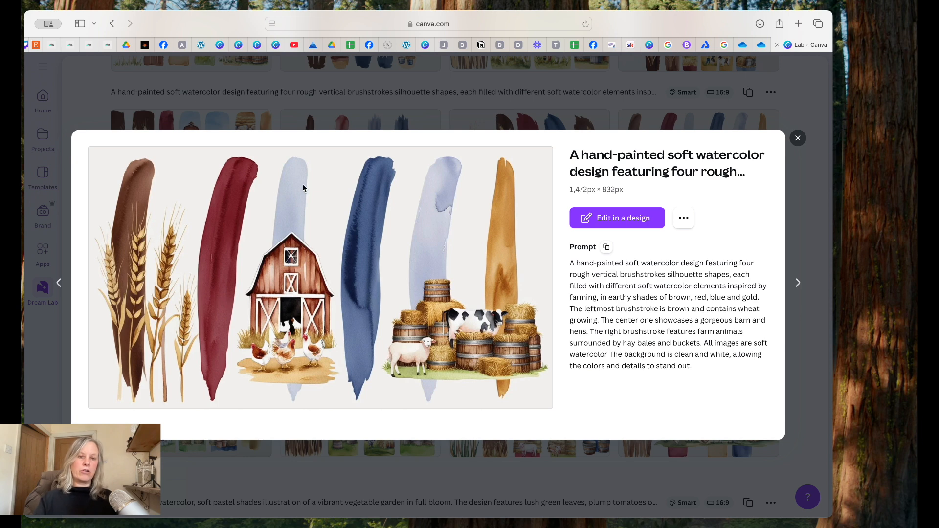
{"action": "mouse_move", "coordinate": [366, 214]}
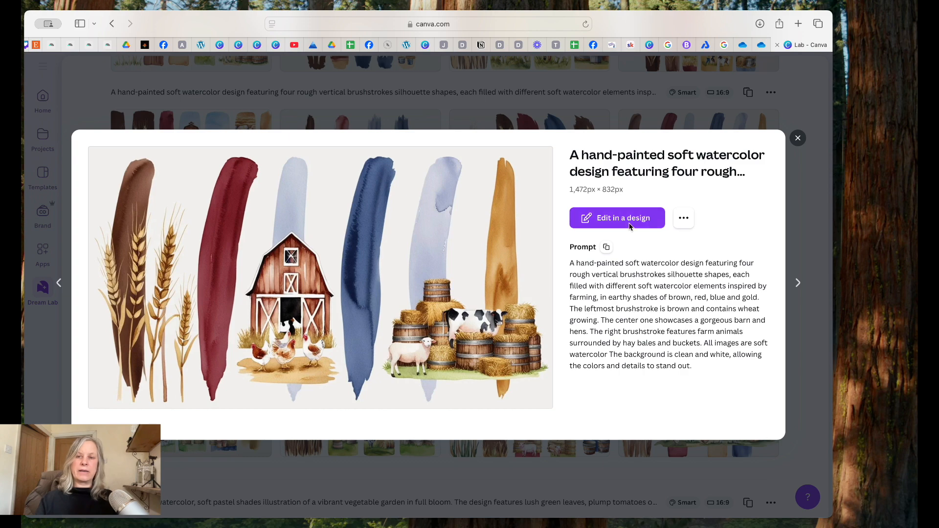
{"action": "left_click", "coordinate": [618, 218]}
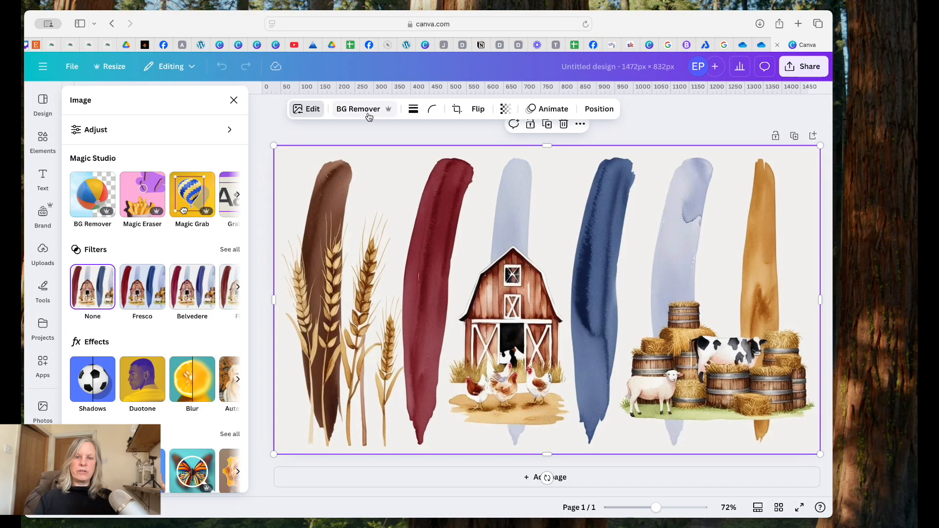
{"action": "left_click", "coordinate": [93, 194]}
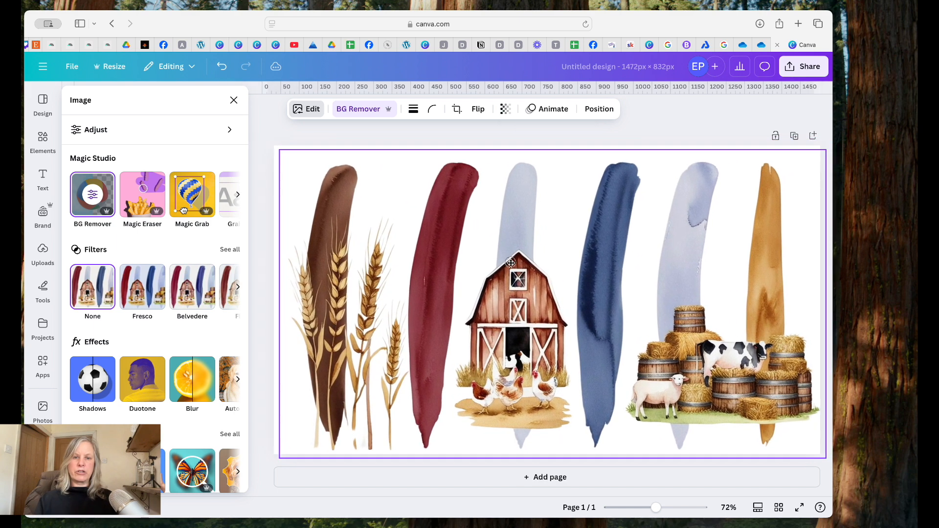
{"action": "left_click", "coordinate": [507, 263]}
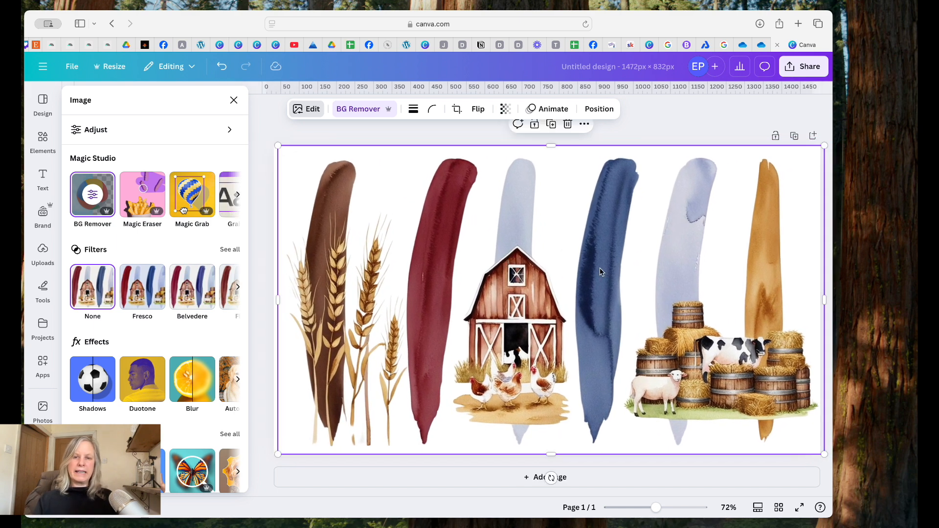
{"action": "mouse_move", "coordinate": [438, 366]}
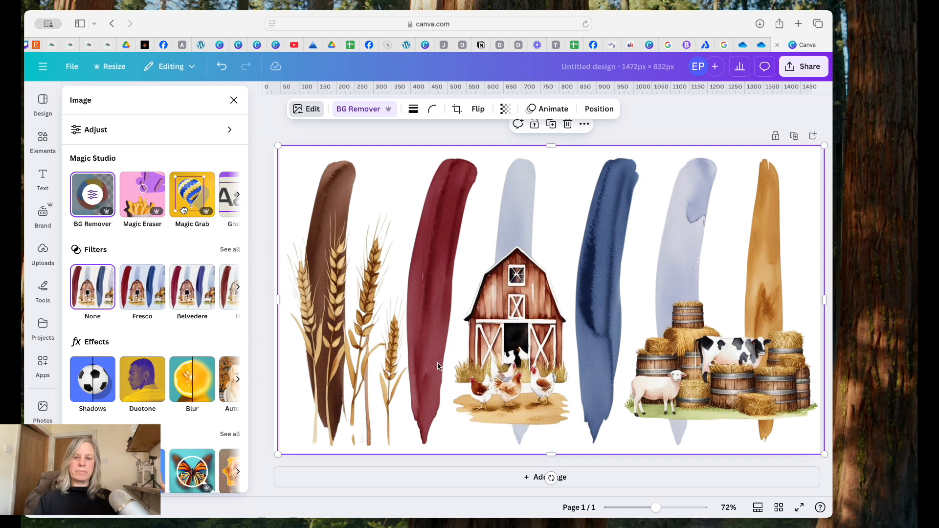
{"action": "mouse_move", "coordinate": [523, 197]}
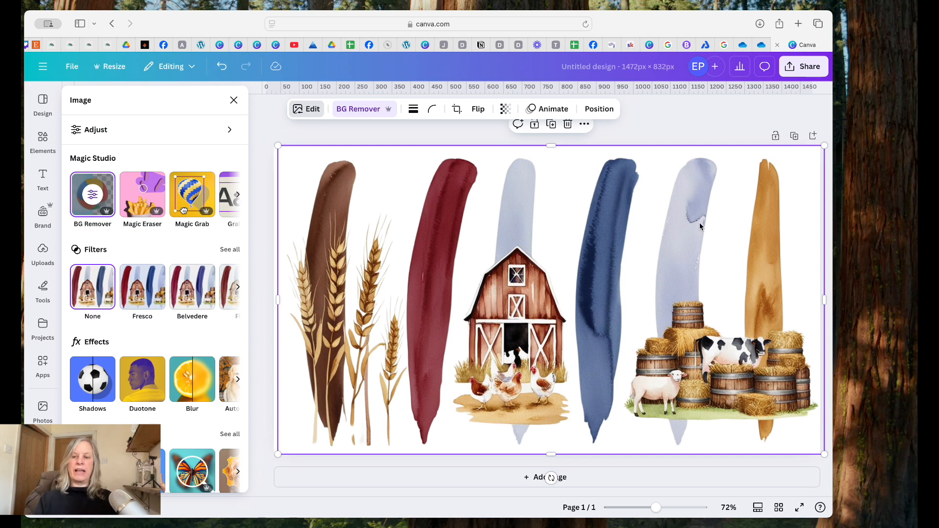
{"action": "mouse_move", "coordinate": [609, 271]}
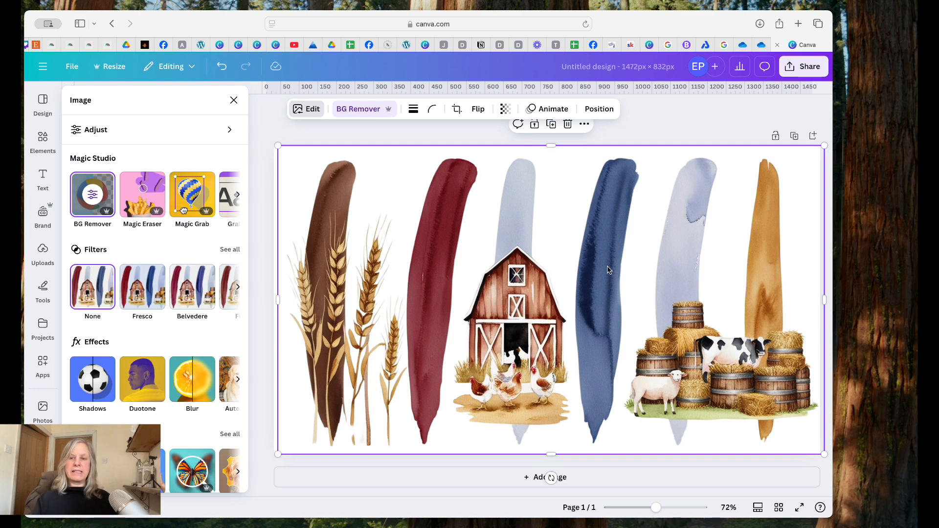
{"action": "mouse_move", "coordinate": [581, 319]}
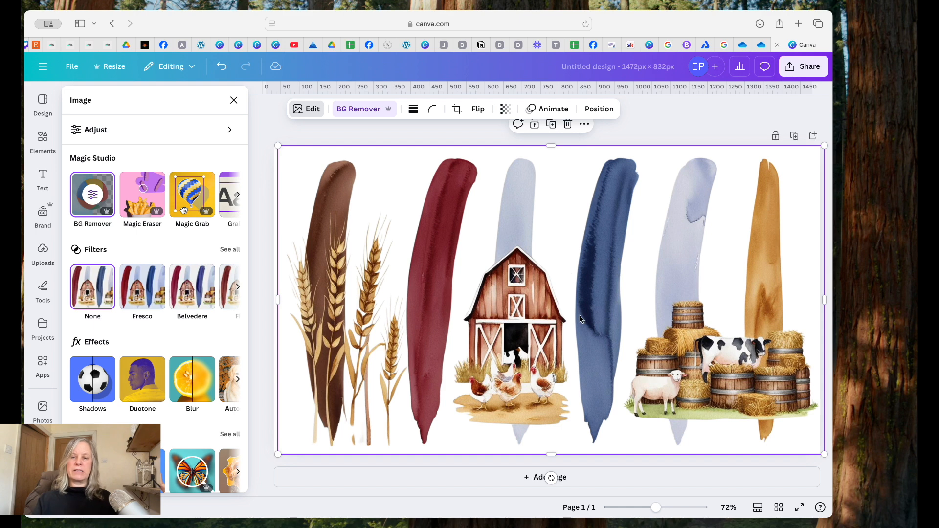
{"action": "mouse_move", "coordinate": [559, 153]}
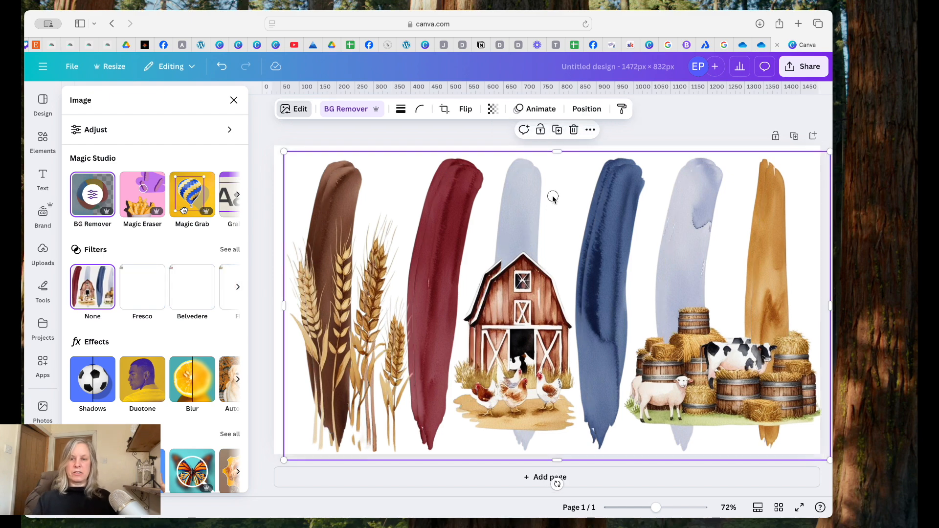
Duplicate the page, crop into wheat-and-barn and barrels-and-cow pieces, and briefly try Magic Eraser
{"action": "left_click", "coordinate": [544, 477]}
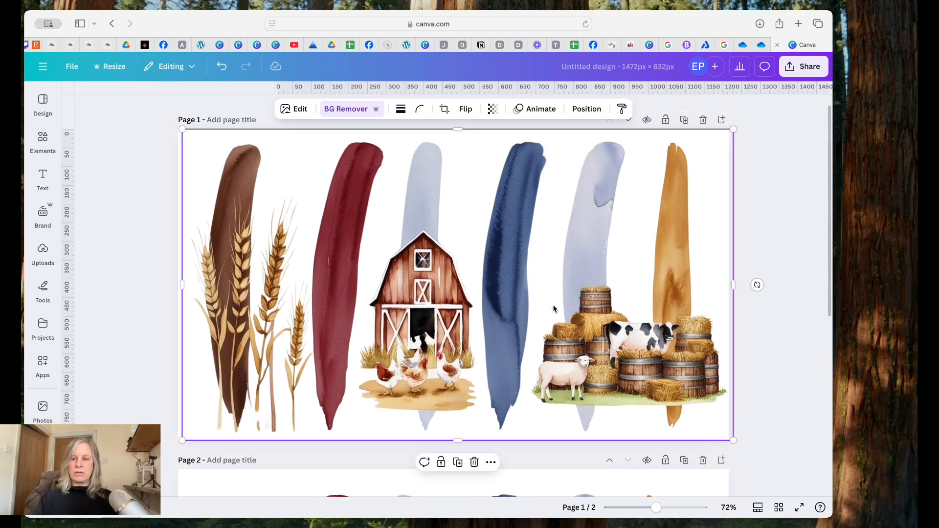
{"action": "left_click_drag", "start_coordinate": [733, 285], "coordinate": [648, 285]}
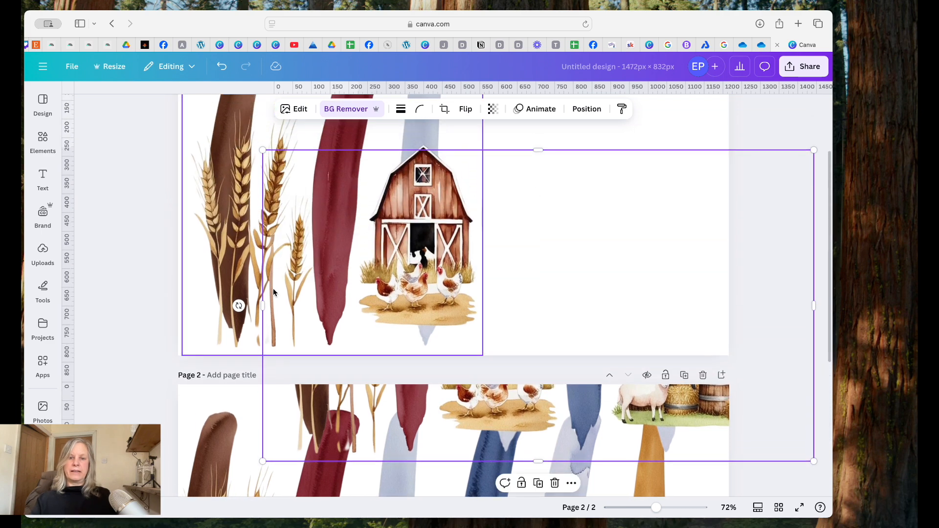
{"action": "left_click_drag", "start_coordinate": [262, 305], "coordinate": [605, 305]}
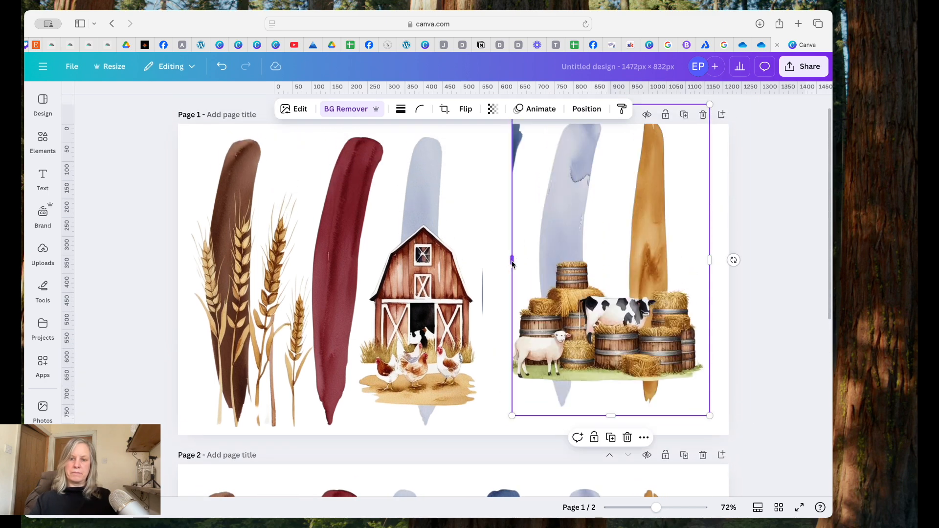
{"action": "left_click_drag", "start_coordinate": [512, 262], "coordinate": [506, 263]}
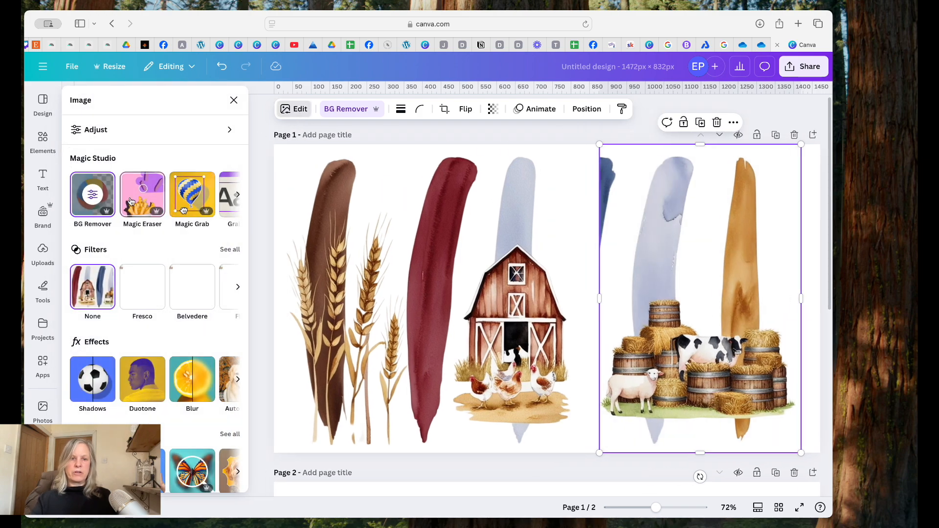
{"action": "left_click", "coordinate": [142, 195]}
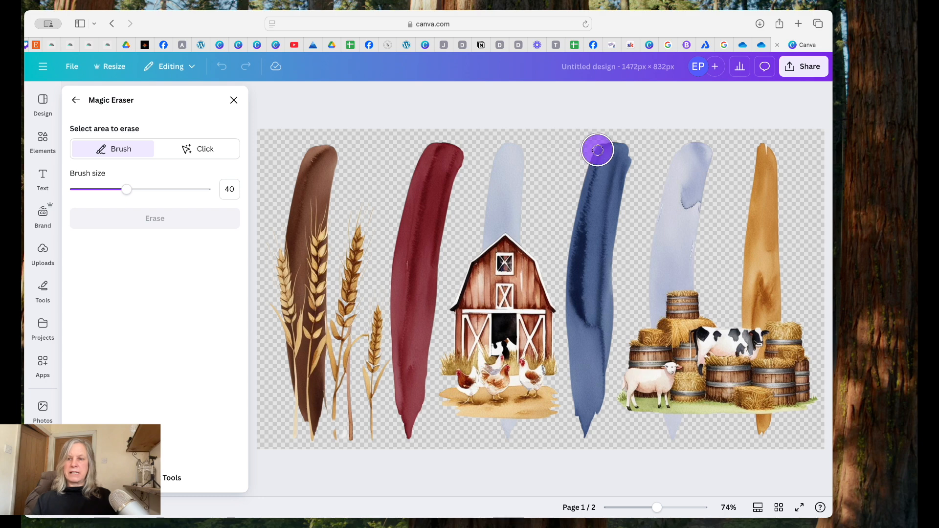
{"action": "left_click_drag", "start_coordinate": [597, 150], "coordinate": [608, 227]}
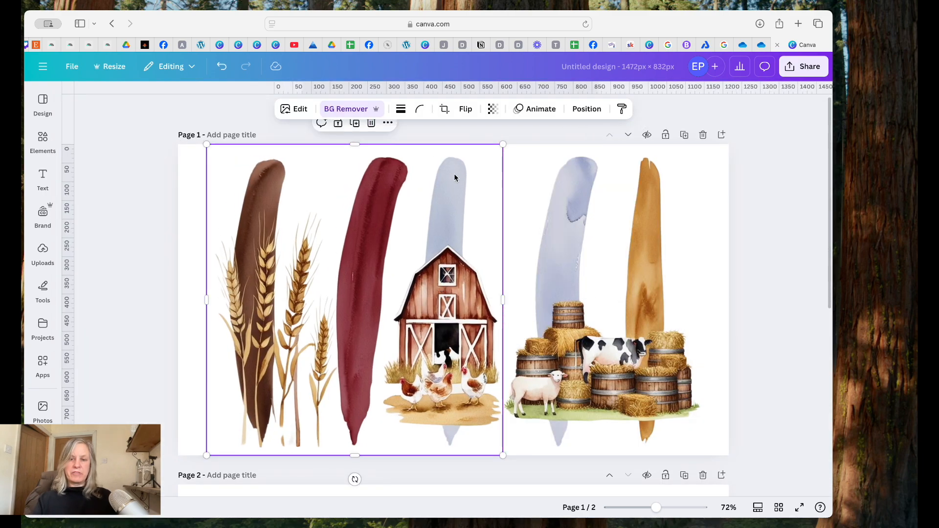
{"action": "mouse_move", "coordinate": [467, 205]}
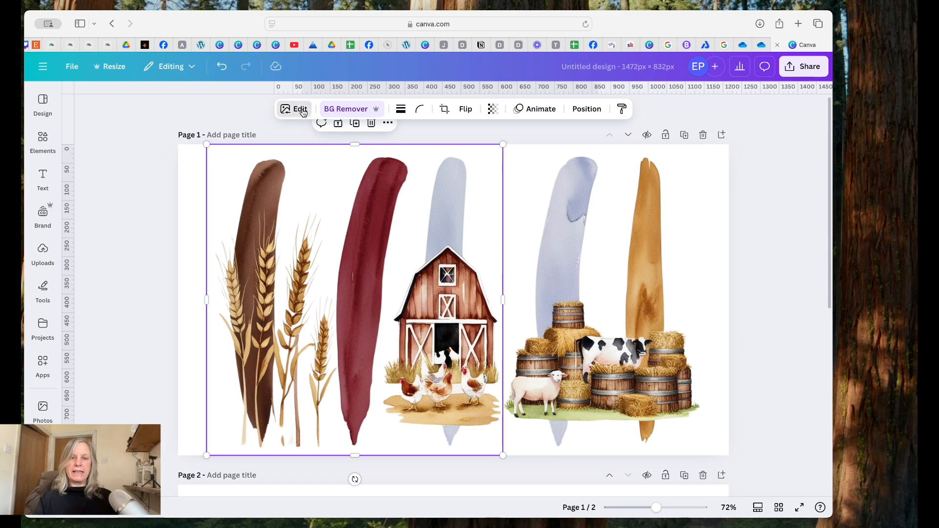
Use Magic Grab on the pale blue stroke behind the barn, staying on the page
{"action": "left_click", "coordinate": [300, 108]}
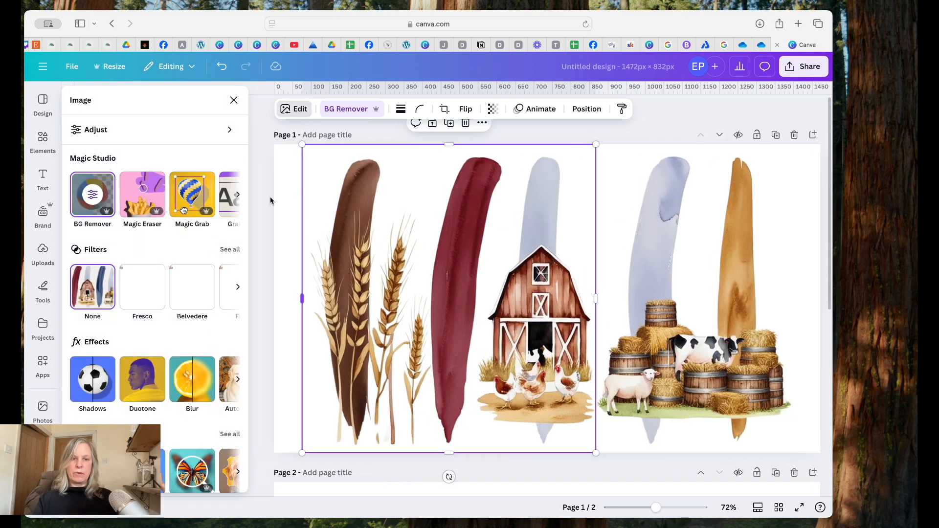
{"action": "left_click", "coordinate": [192, 194]}
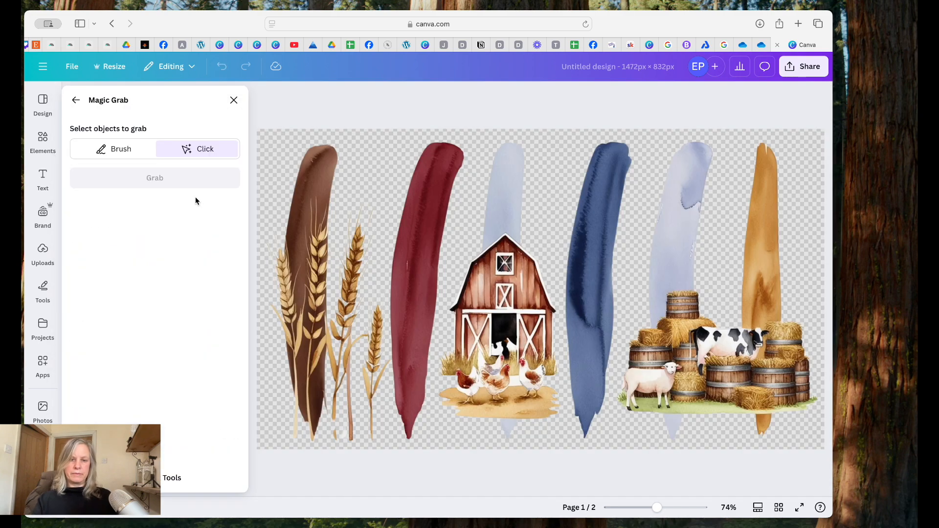
{"action": "left_click", "coordinate": [515, 148]}
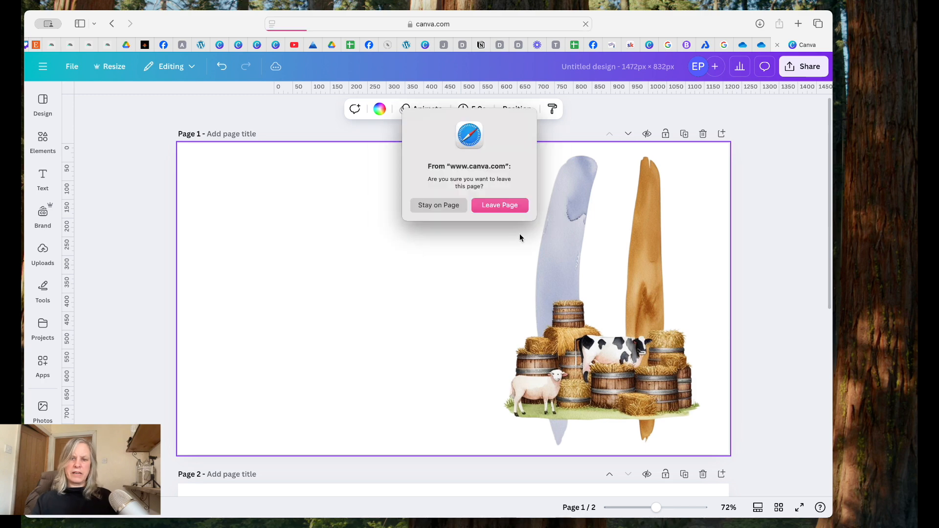
{"action": "left_click", "coordinate": [500, 205]}
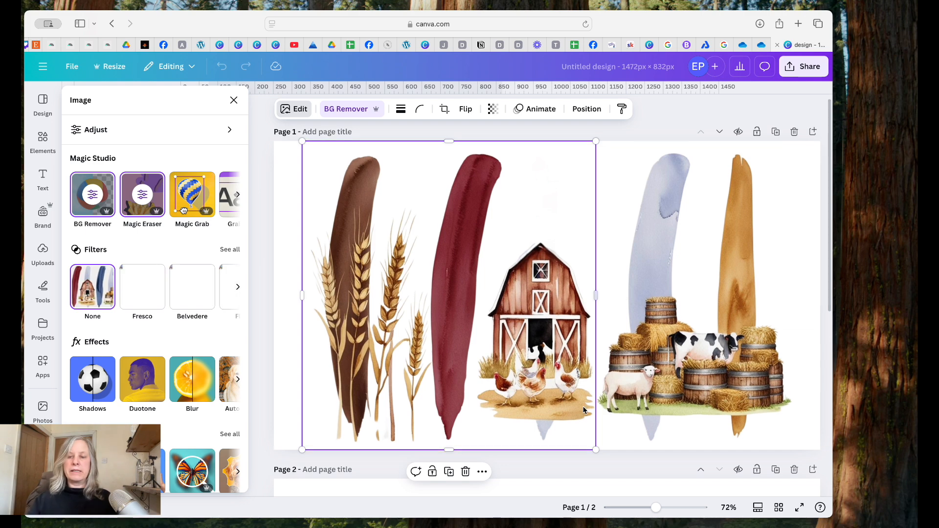
{"action": "mouse_move", "coordinate": [528, 310]}
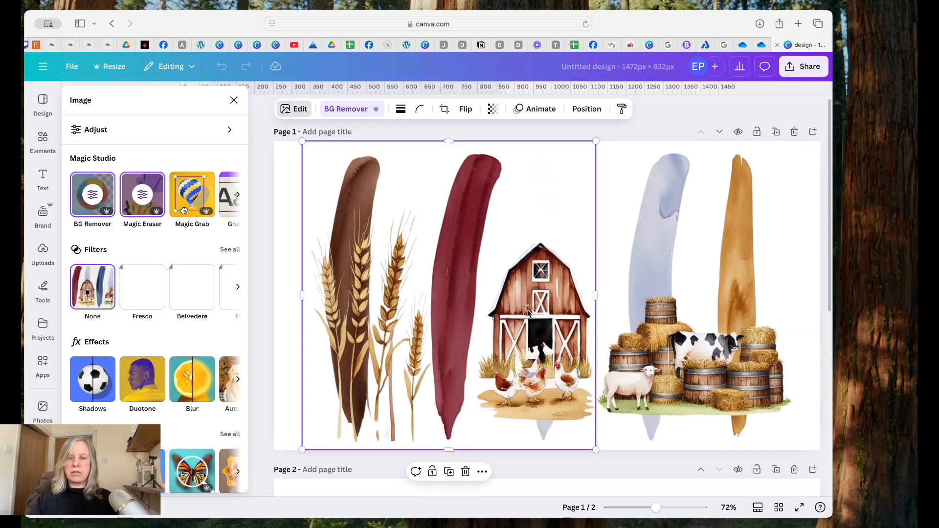
{"action": "mouse_move", "coordinate": [225, 148]}
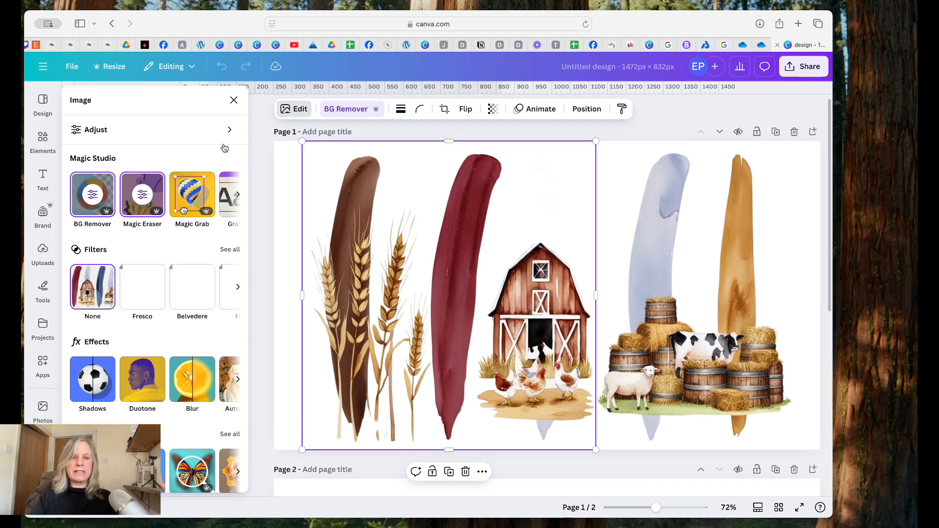
Magic Erase the pale blue stroke tip below the barn and hens
{"action": "left_click", "coordinate": [142, 194]}
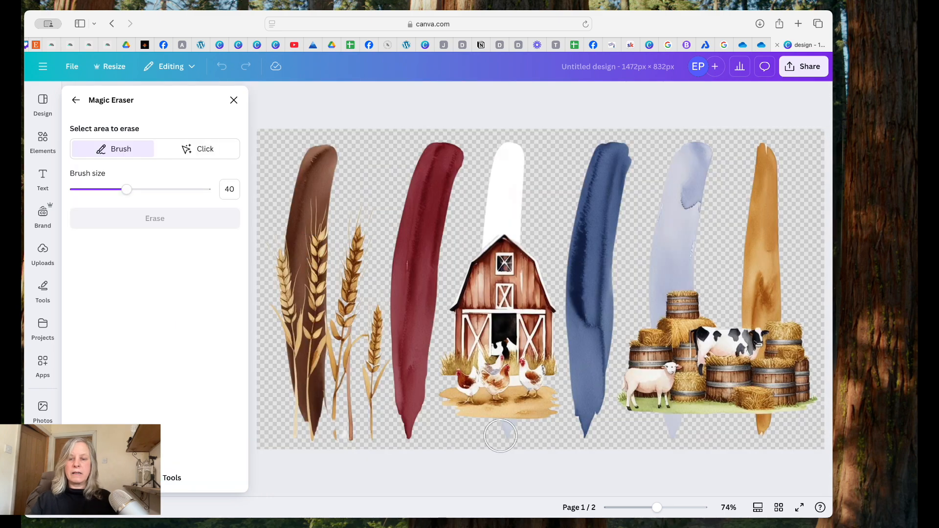
{"action": "left_click_drag", "start_coordinate": [500, 435], "coordinate": [520, 435]}
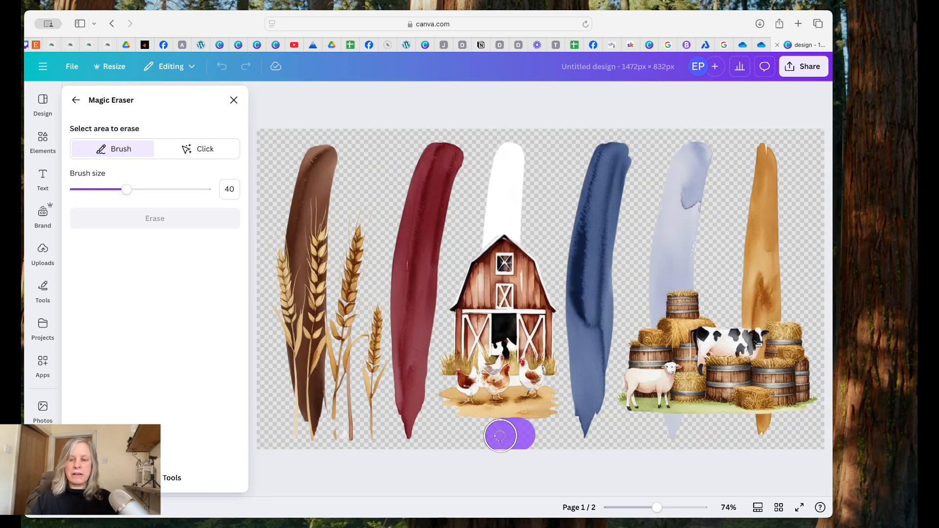
{"action": "left_click", "coordinate": [155, 218]}
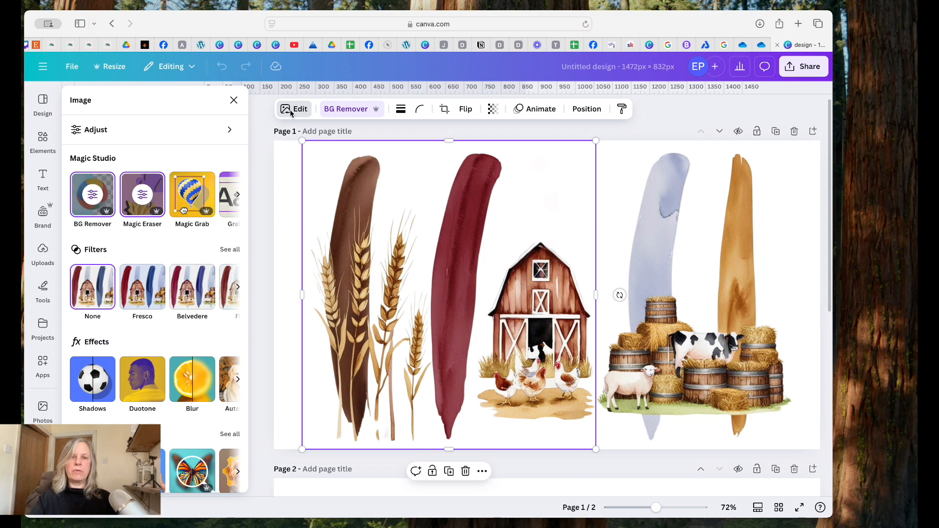
Magic Grab the burgundy brushstroke into a separate element and select it
{"action": "left_click", "coordinate": [191, 194]}
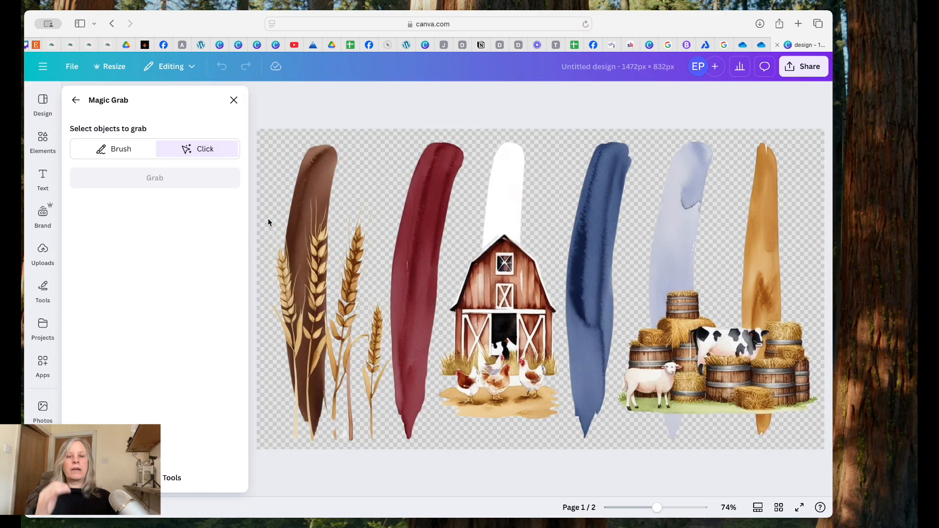
{"action": "left_click", "coordinate": [415, 351]}
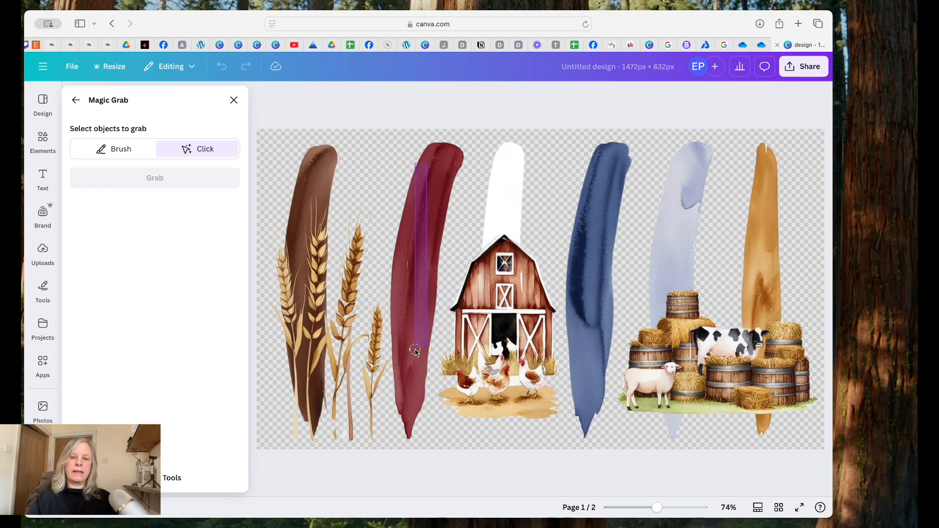
{"action": "left_click", "coordinate": [415, 352]}
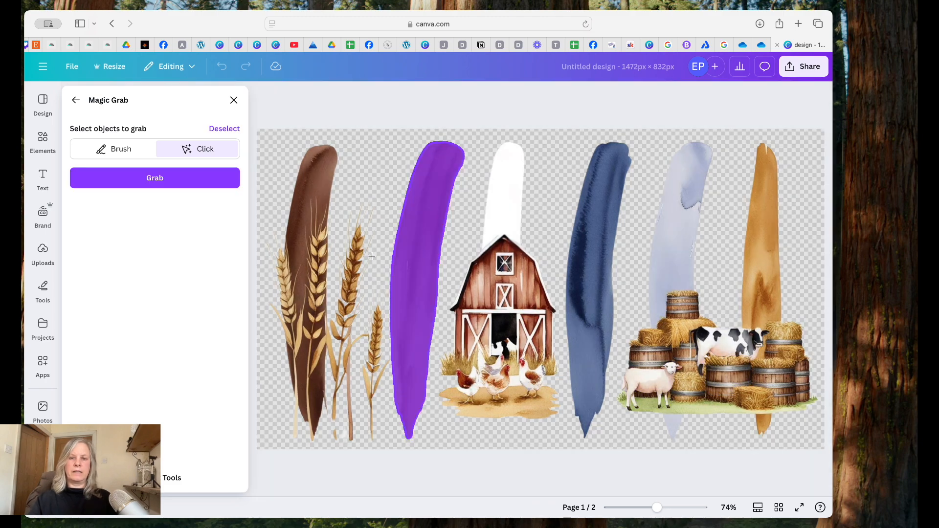
{"action": "left_click", "coordinate": [154, 178]}
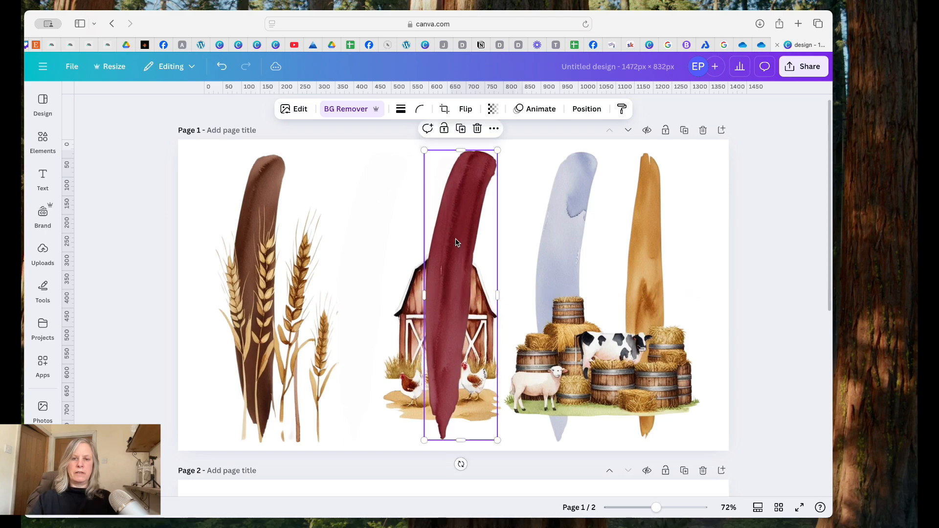
{"action": "left_click", "coordinate": [587, 109]}
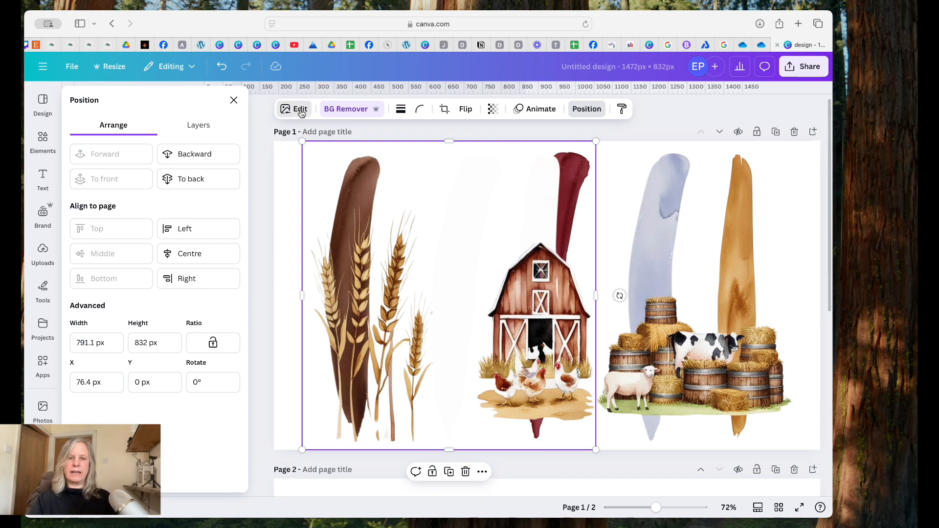
Magic Erase the leftover pale stroke area above the barn
{"action": "left_click", "coordinate": [294, 108]}
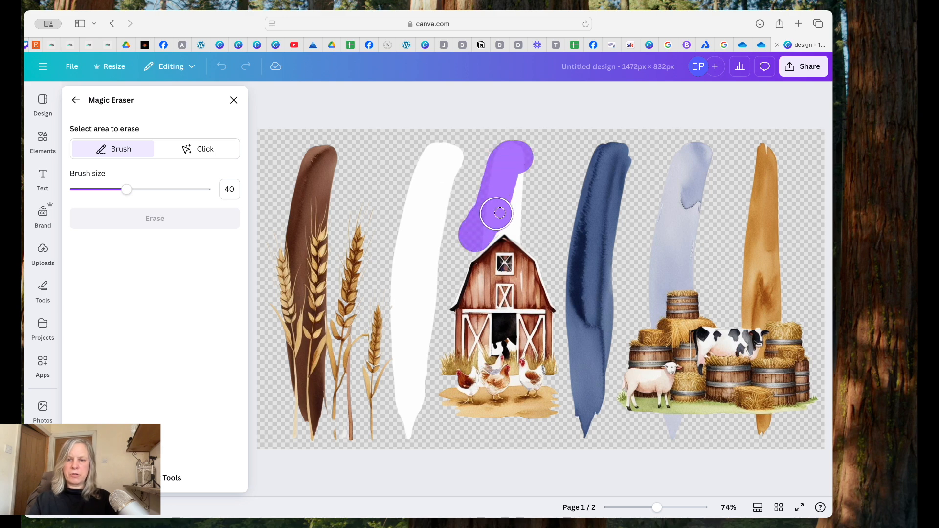
{"action": "left_click_drag", "start_coordinate": [496, 214], "coordinate": [526, 227]}
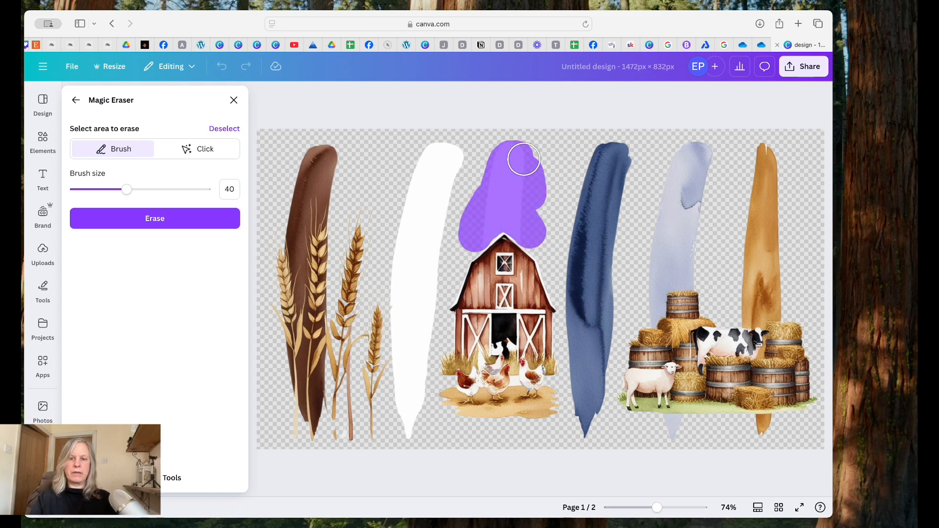
{"action": "left_click", "coordinate": [155, 218]}
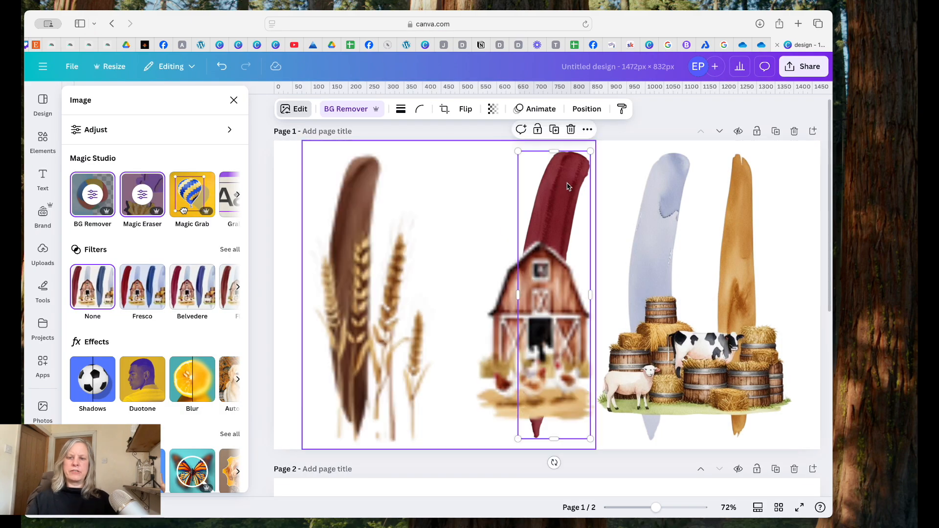
Crop page 1's image to the barn stroke and page 2's copy to the wheat stroke
{"action": "scroll", "scroll_direction": "down", "scroll_amount": 3}
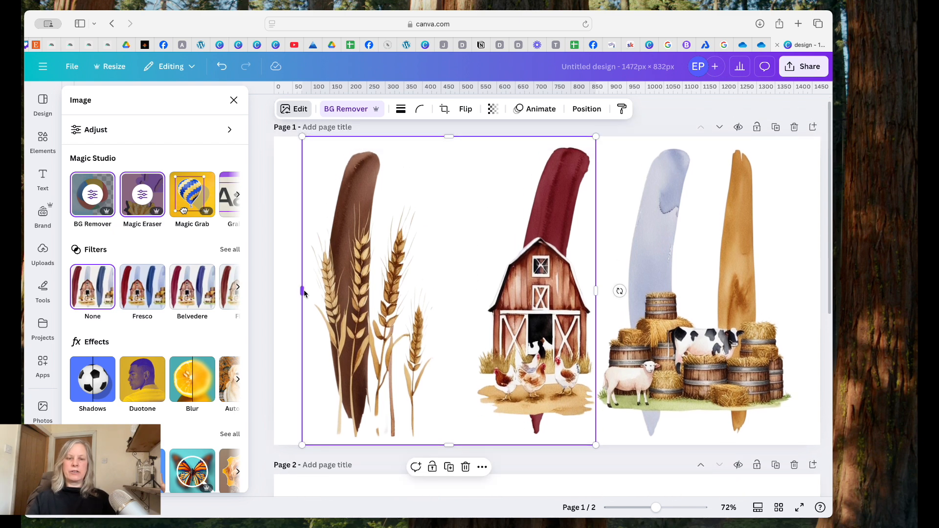
{"action": "left_click_drag", "start_coordinate": [302, 291], "coordinate": [469, 307]}
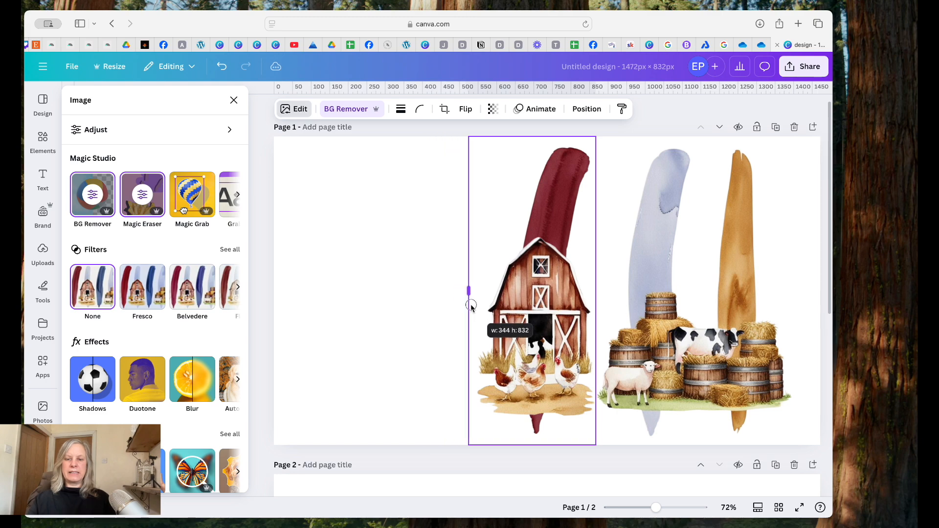
{"action": "scroll", "scroll_direction": "down", "scroll_amount": 3}
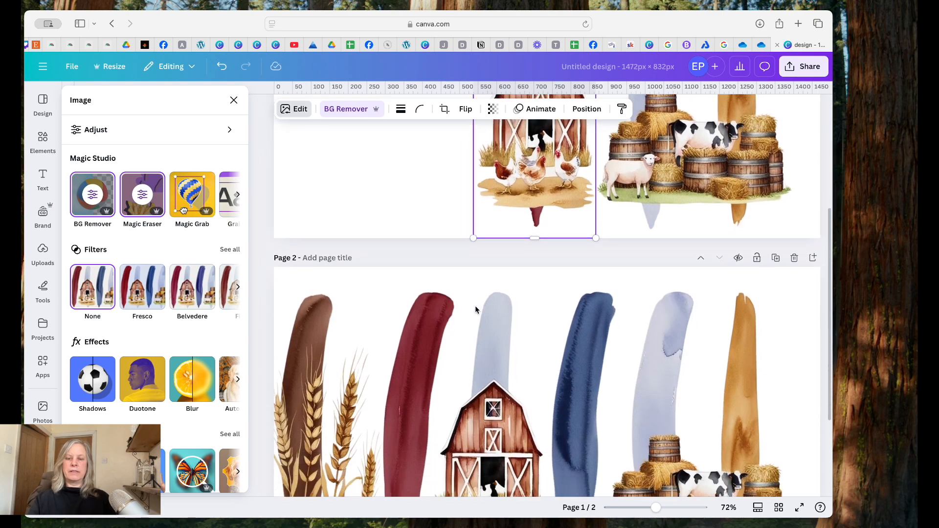
{"action": "scroll", "scroll_direction": "down", "scroll_amount": 3}
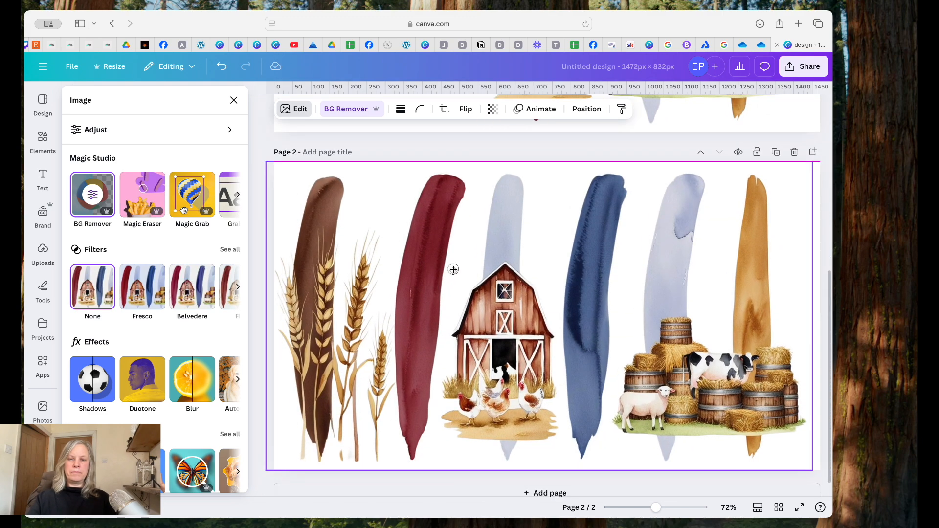
{"action": "left_click_drag", "start_coordinate": [814, 315], "coordinate": [398, 316]}
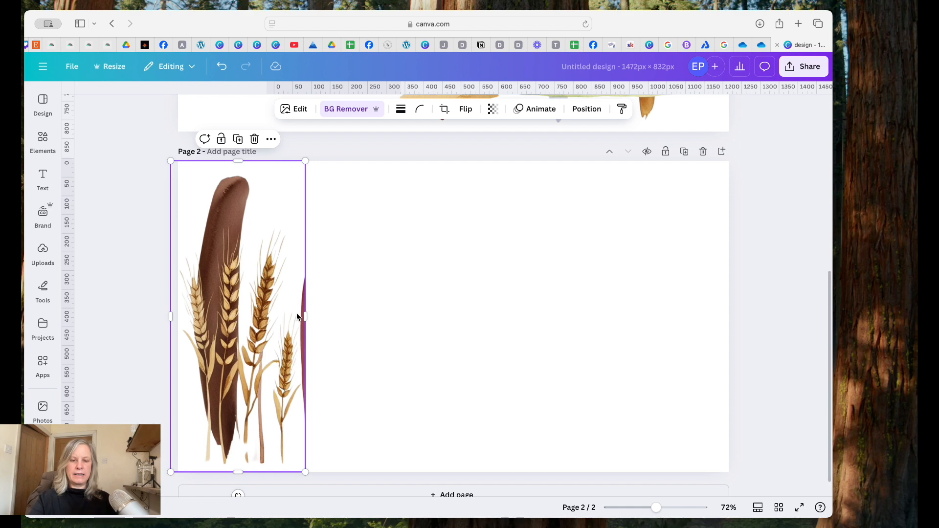
{"action": "mouse_move", "coordinate": [316, 128]}
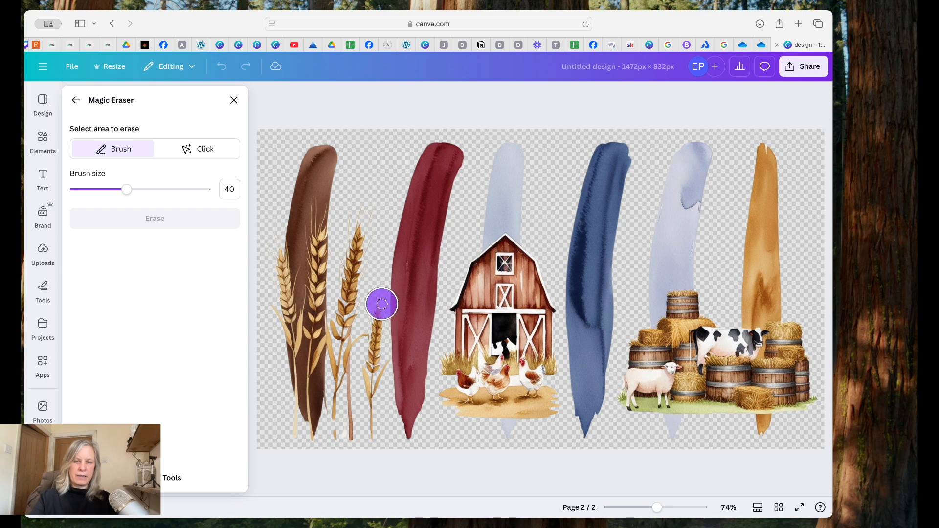
Brush over the red stroke edge beside the wheat and erase it
{"action": "left_click_drag", "start_coordinate": [381, 304], "coordinate": [381, 358]}
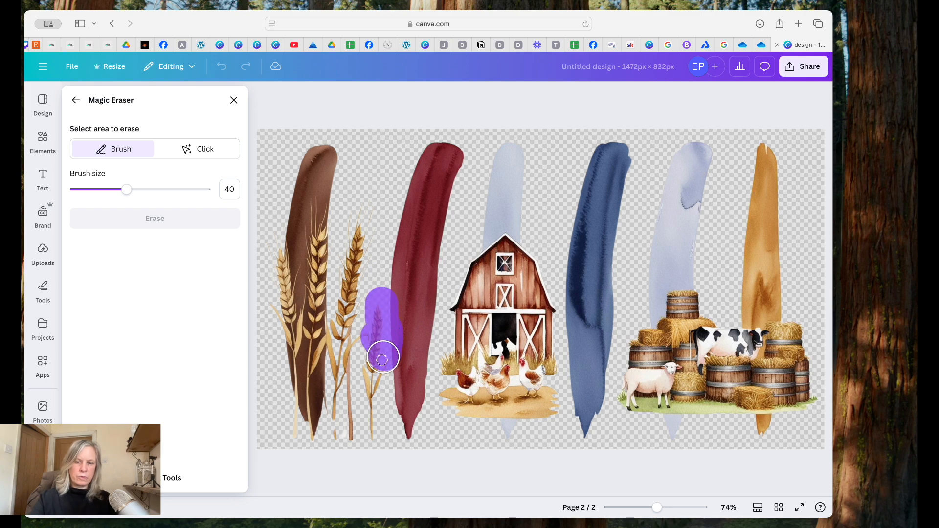
{"action": "left_click_drag", "start_coordinate": [384, 359], "coordinate": [397, 300]}
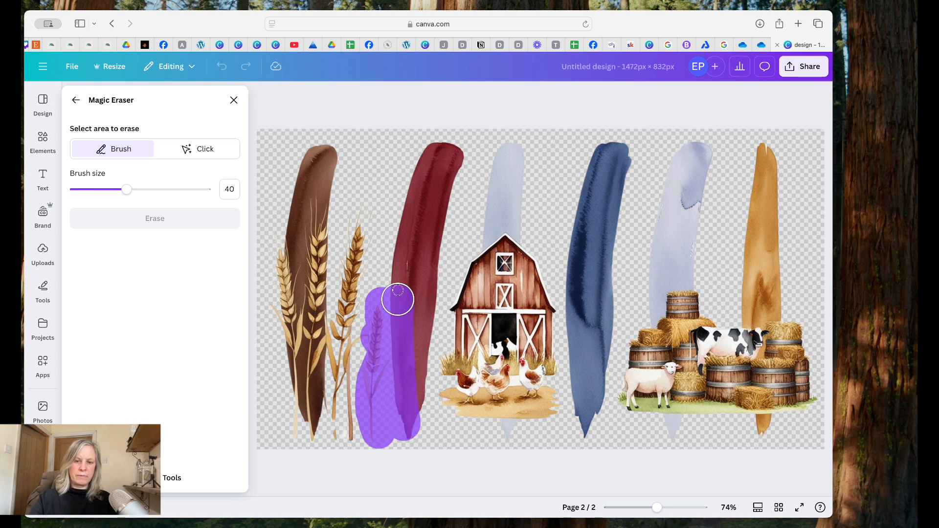
{"action": "left_click_drag", "start_coordinate": [398, 299], "coordinate": [400, 360]}
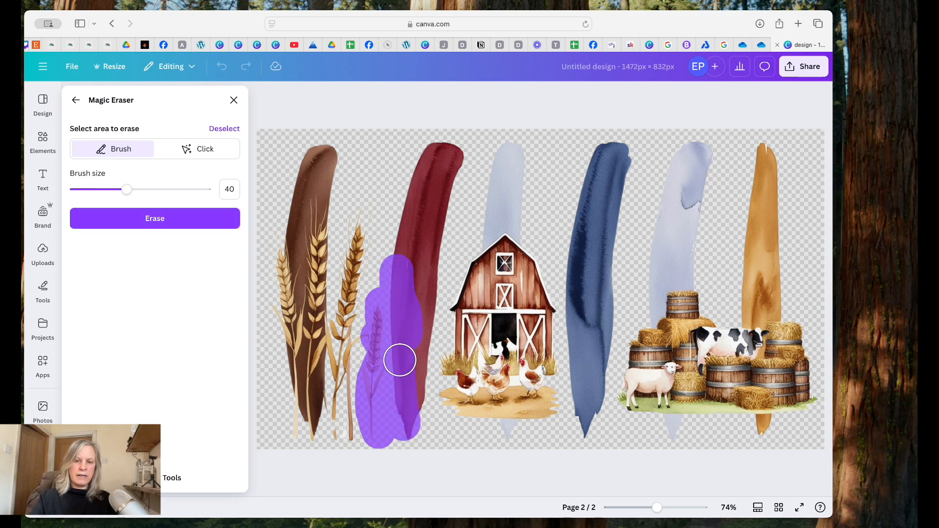
{"action": "left_click_drag", "start_coordinate": [127, 189], "coordinate": [82, 190]}
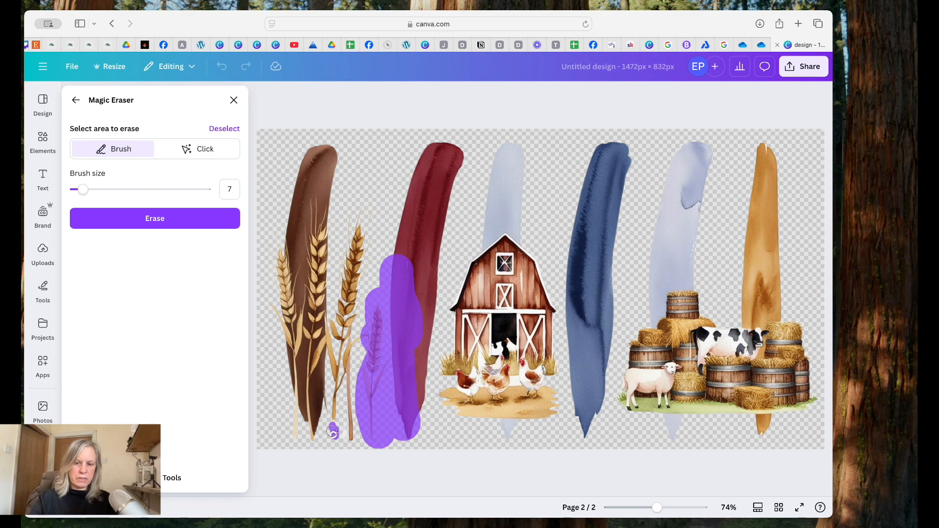
{"action": "left_click", "coordinate": [155, 218]}
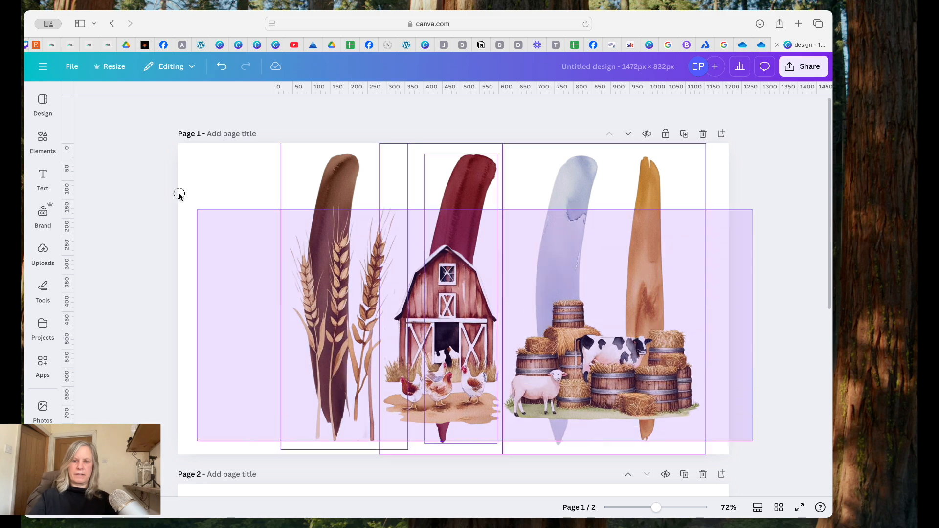
Select the wheat, barn and barrel pieces and group them
{"action": "left_click", "coordinate": [454, 388]}
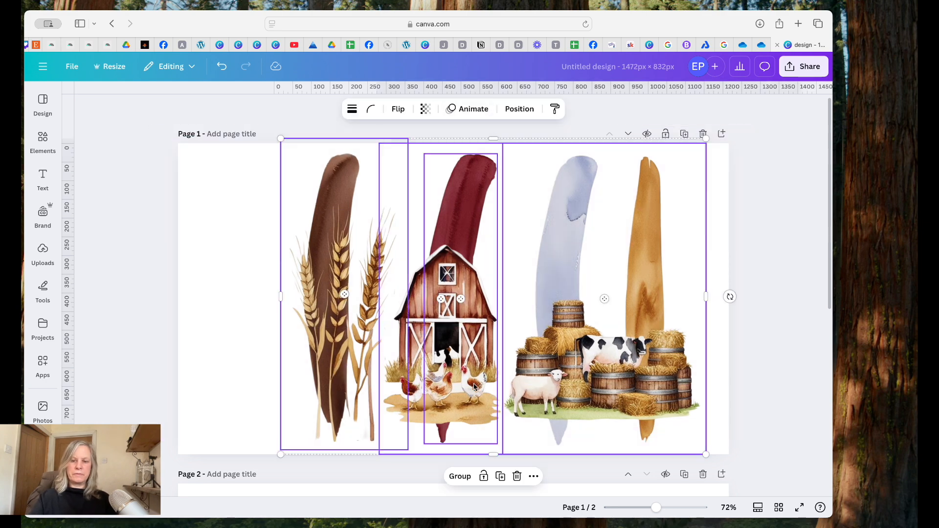
{"action": "left_click", "coordinate": [460, 476]}
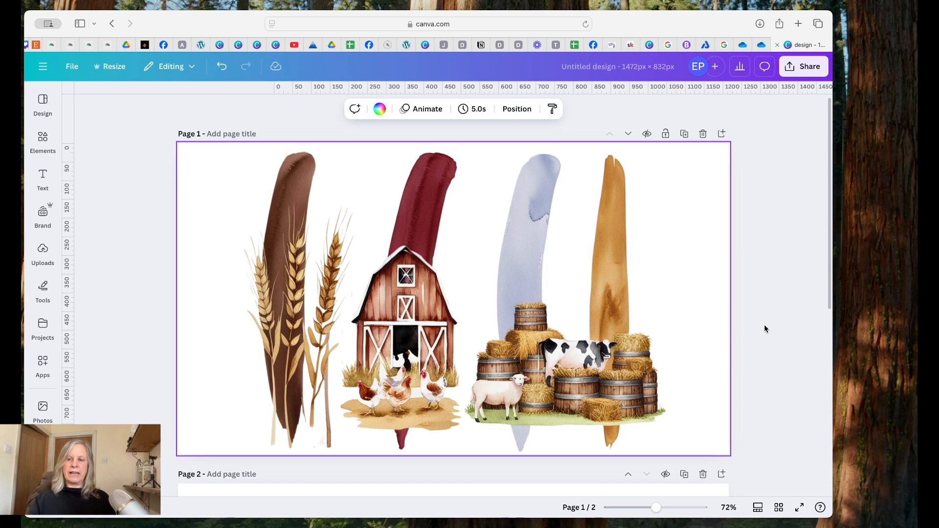
{"action": "mouse_move", "coordinate": [778, 295]}
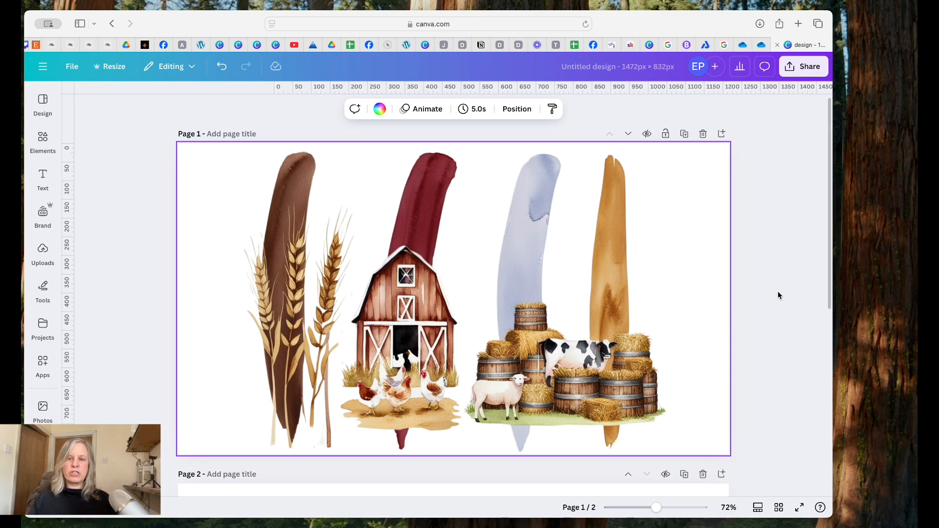
{"action": "mouse_move", "coordinate": [756, 259]}
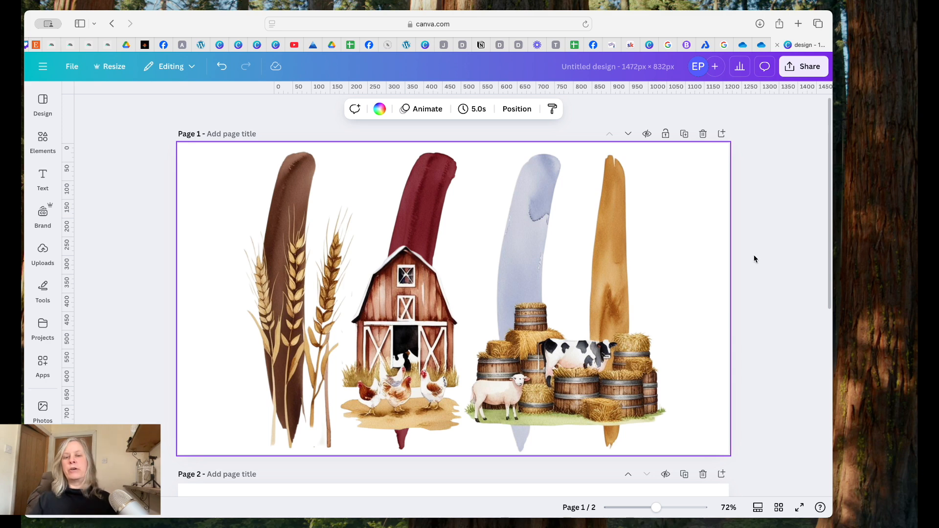
{"action": "left_click", "coordinate": [758, 206]}
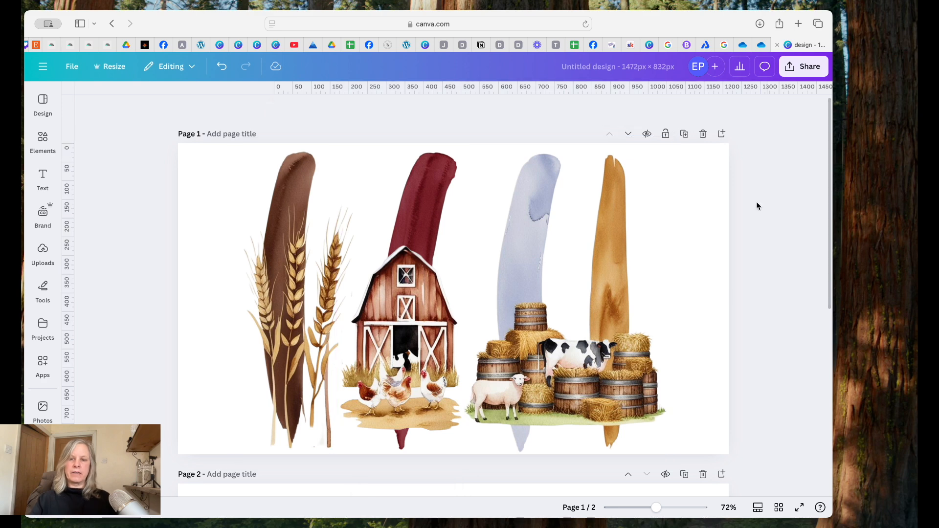
{"action": "mouse_move", "coordinate": [735, 133]}
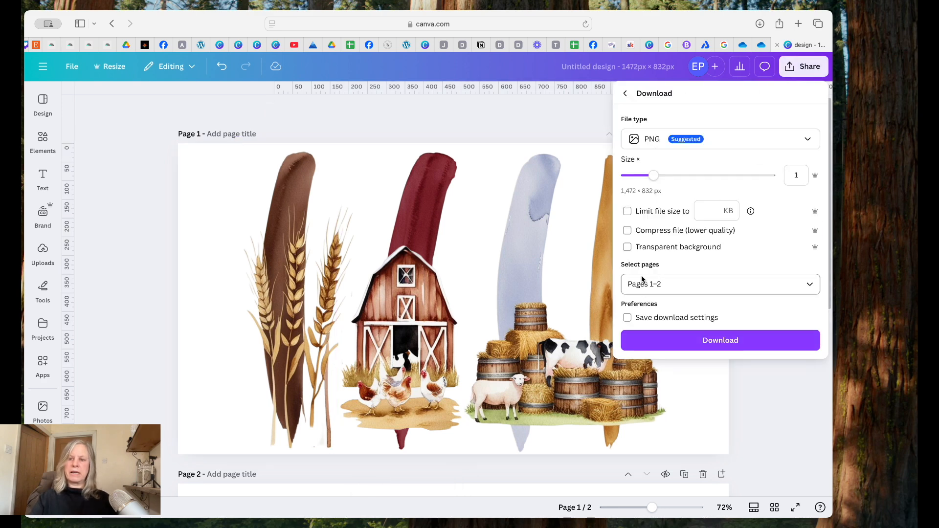
{"action": "left_click", "coordinate": [627, 247]}
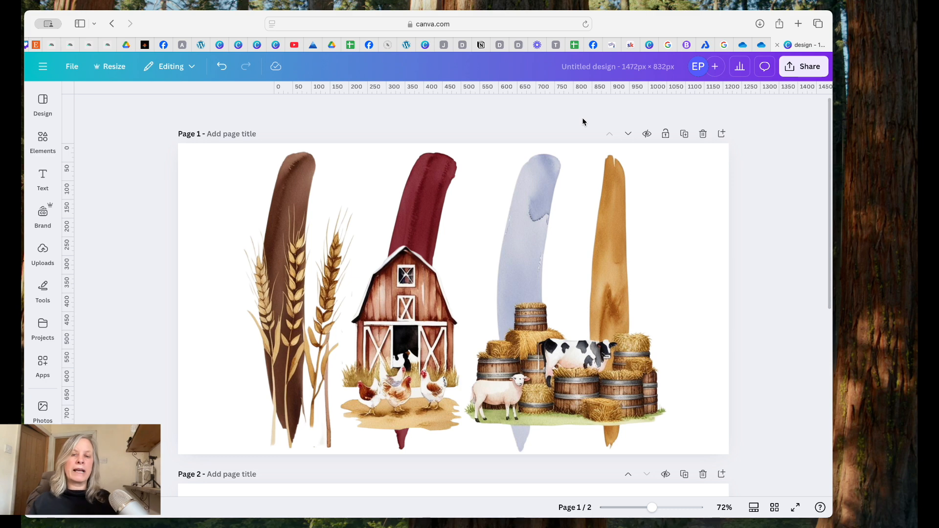
{"action": "left_click", "coordinate": [559, 231]}
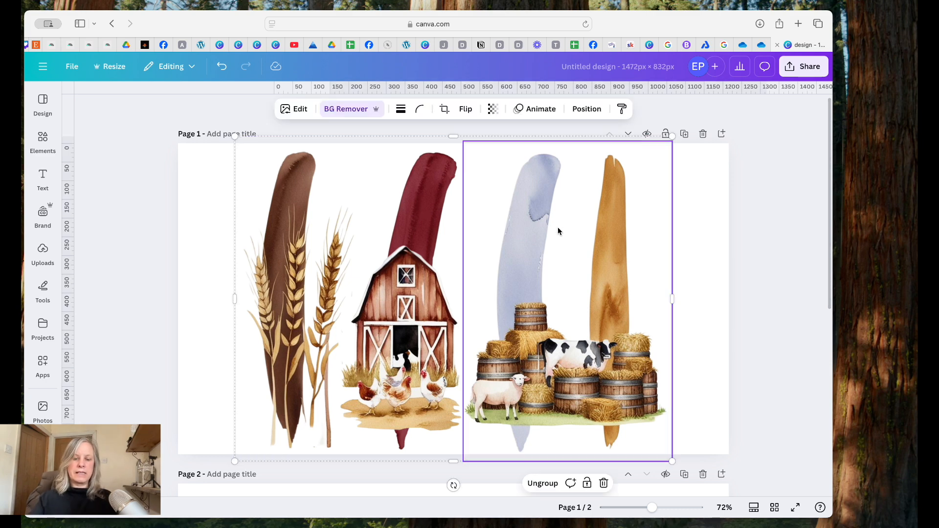
Paste the farm brushstroke group on page 89 and enlarge it across the sweatshirt chest
{"action": "left_click", "coordinate": [220, 44]}
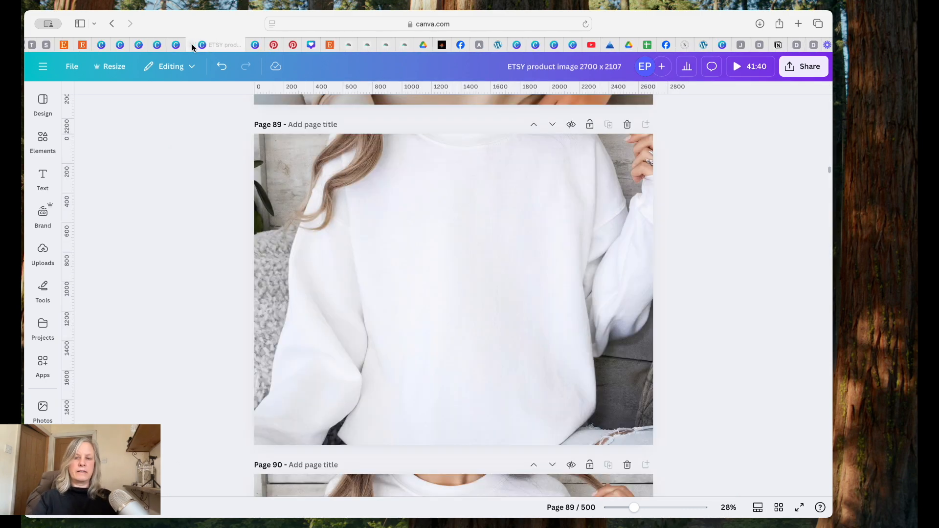
{"action": "left_click", "coordinate": [462, 299]}
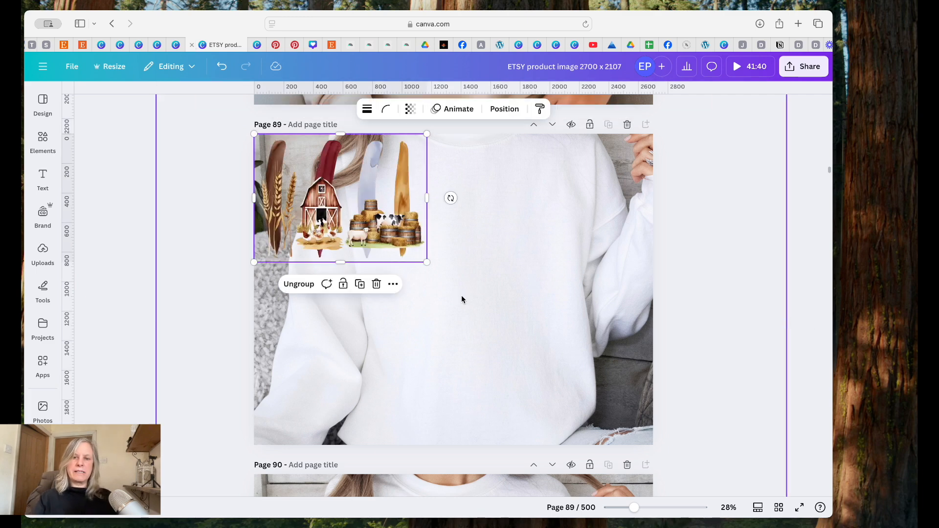
{"action": "left_click_drag", "start_coordinate": [339, 198], "coordinate": [445, 258]}
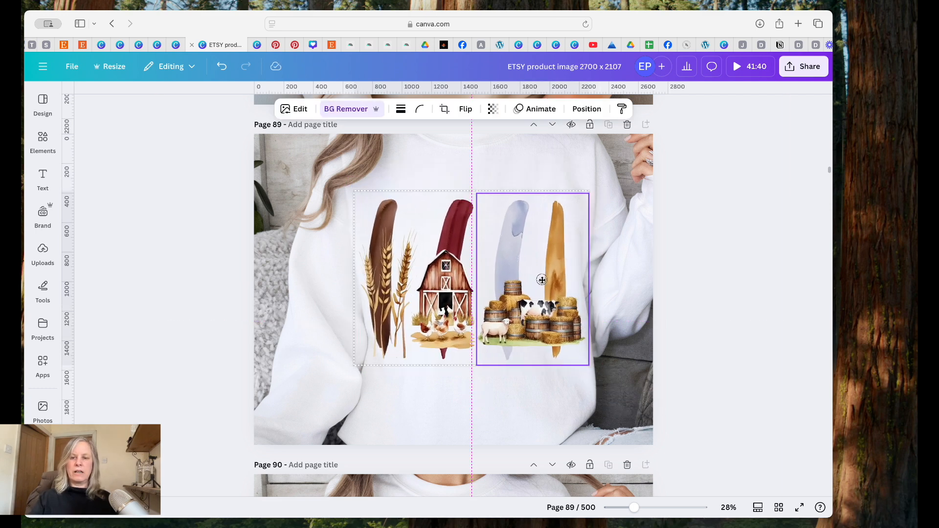
{"action": "left_click", "coordinate": [757, 330]}
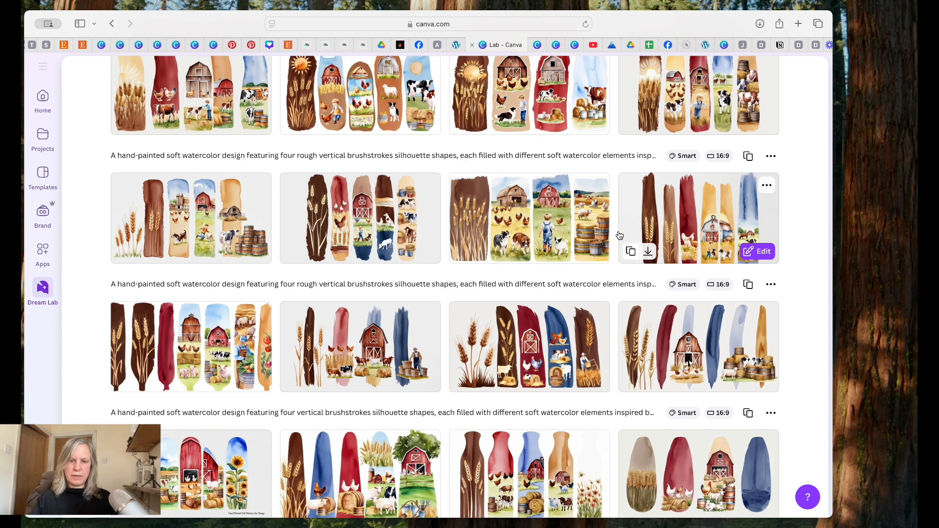
{"action": "mouse_move", "coordinate": [372, 349]}
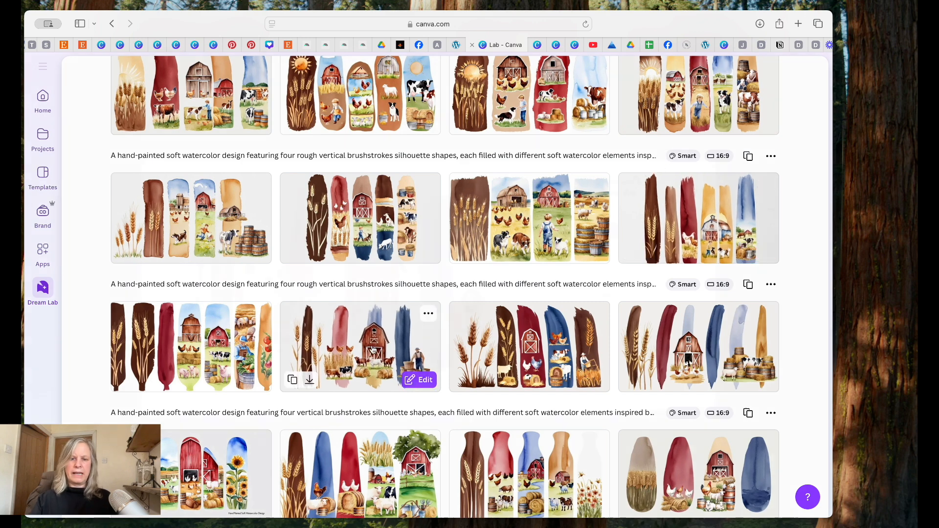
Open the barn-and-hens image as a design, Magic Grab the three hens, and move them beside the hay bales
{"action": "left_click", "coordinate": [374, 346]}
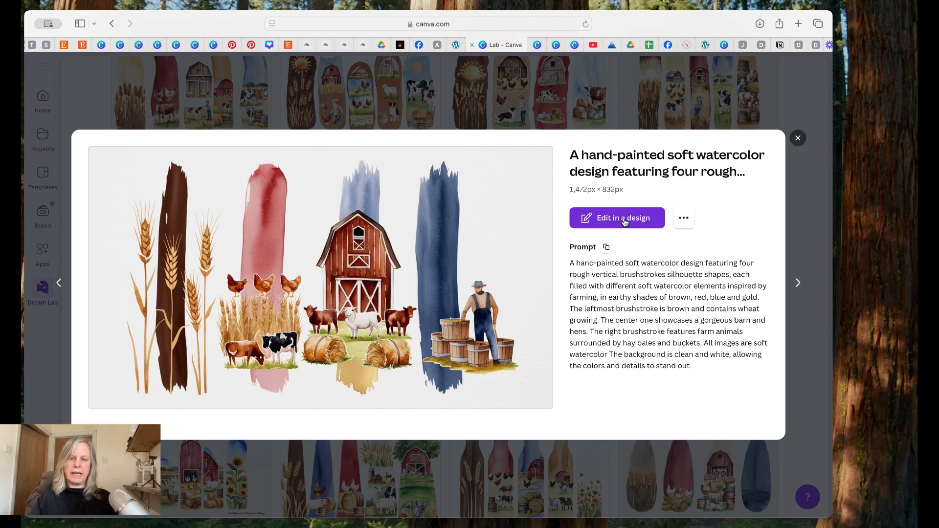
{"action": "left_click", "coordinate": [617, 218]}
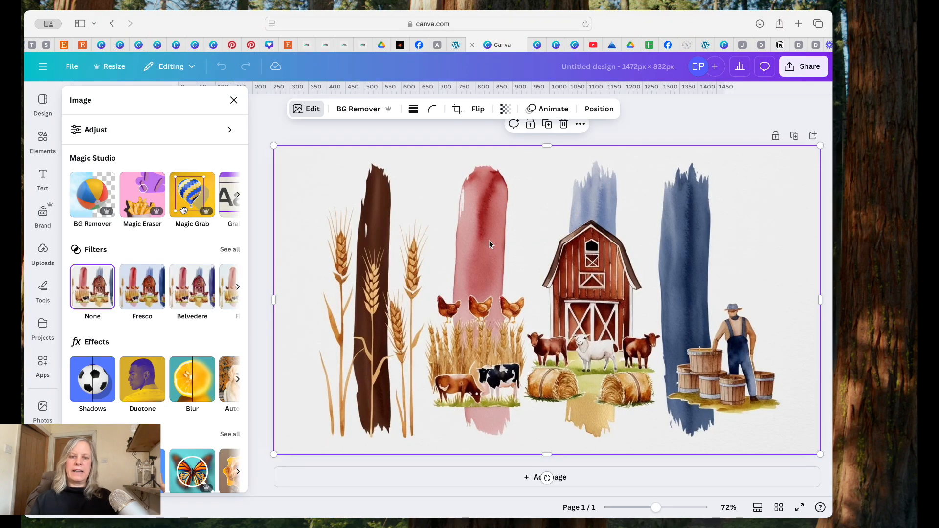
{"action": "left_click", "coordinate": [192, 195]}
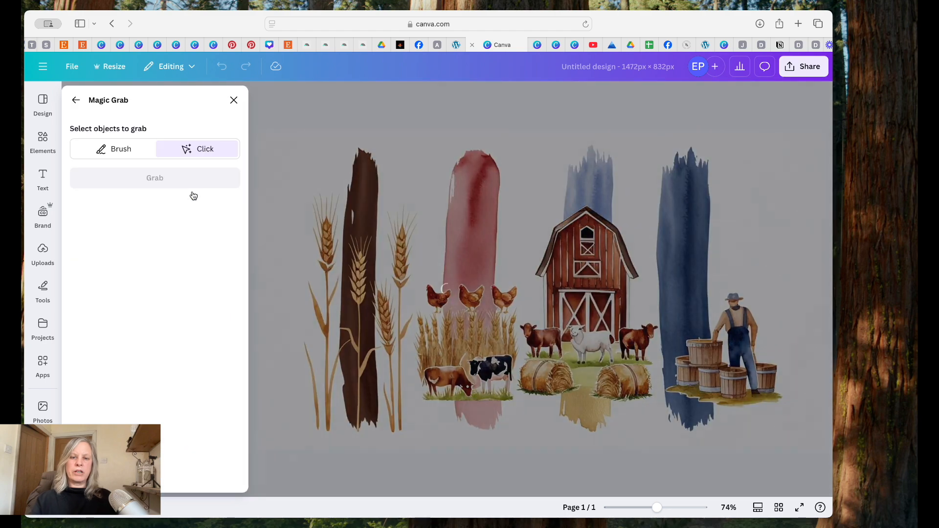
{"action": "left_click", "coordinate": [470, 302]}
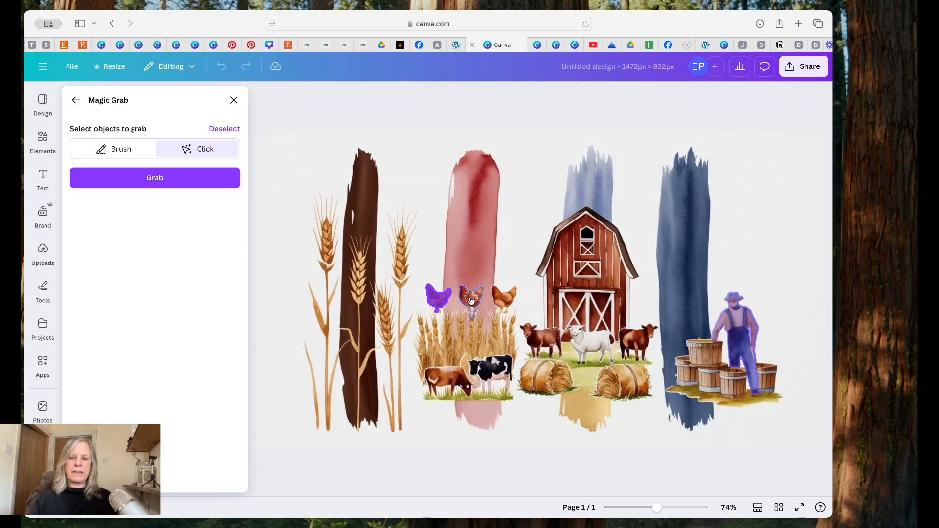
{"action": "left_click", "coordinate": [155, 179]}
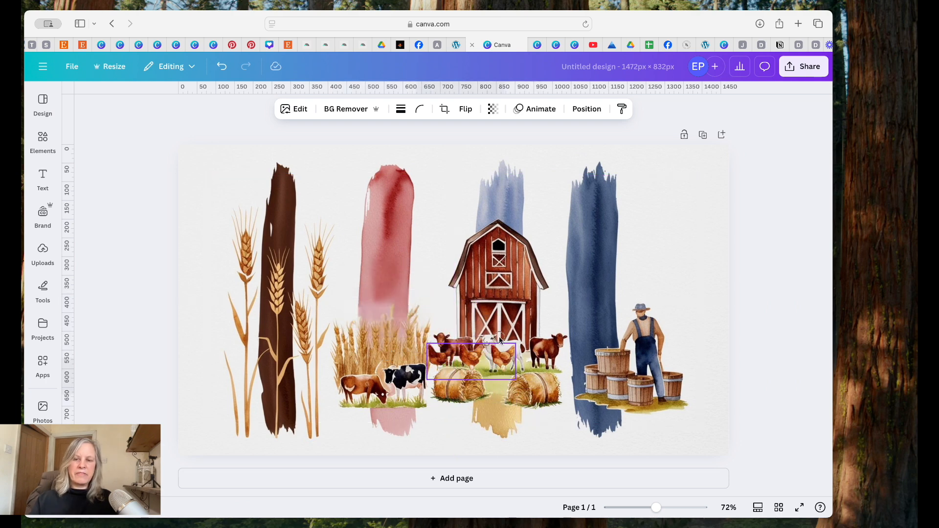
{"action": "left_click_drag", "start_coordinate": [470, 363], "coordinate": [490, 406]}
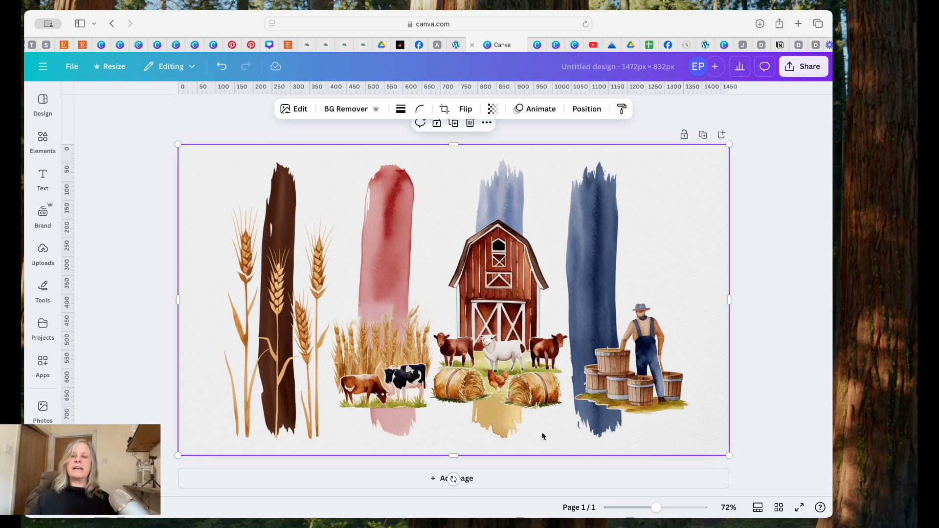
{"action": "mouse_move", "coordinate": [606, 211]}
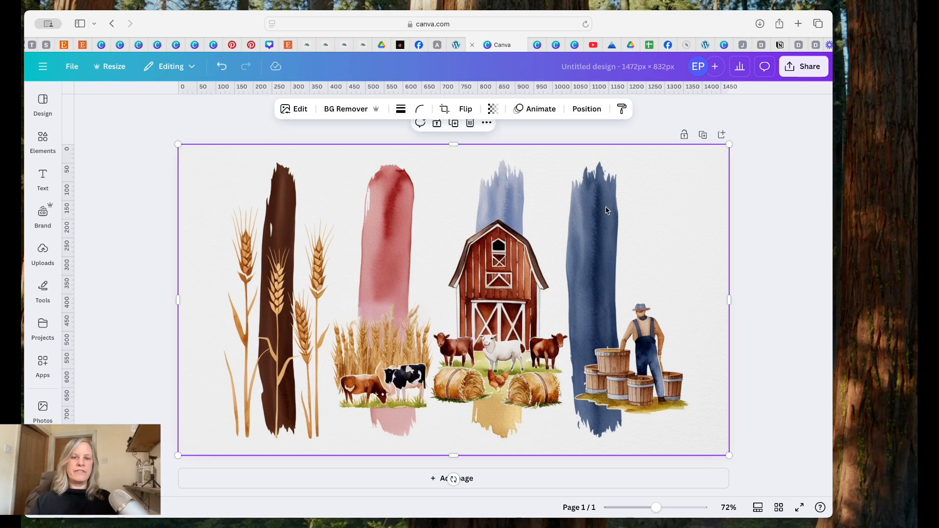
{"action": "left_click", "coordinate": [346, 109]}
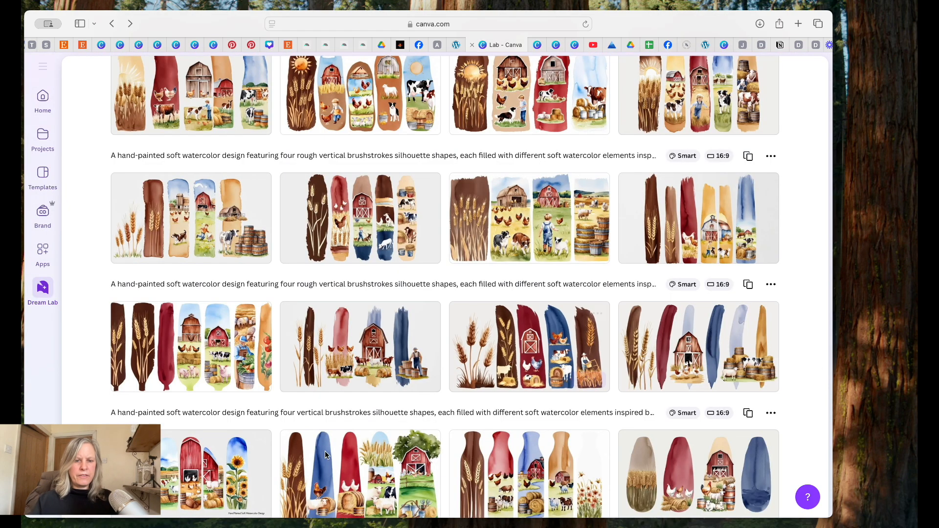
{"action": "mouse_move", "coordinate": [191, 347]}
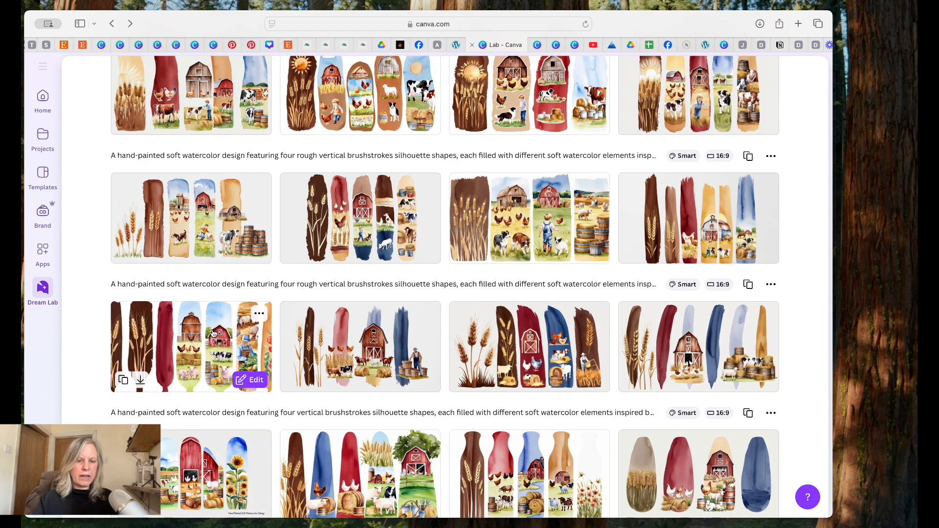
Open the wheat, barns and pigs image as a design and Magic Grab its red barn
{"action": "left_click", "coordinate": [191, 346]}
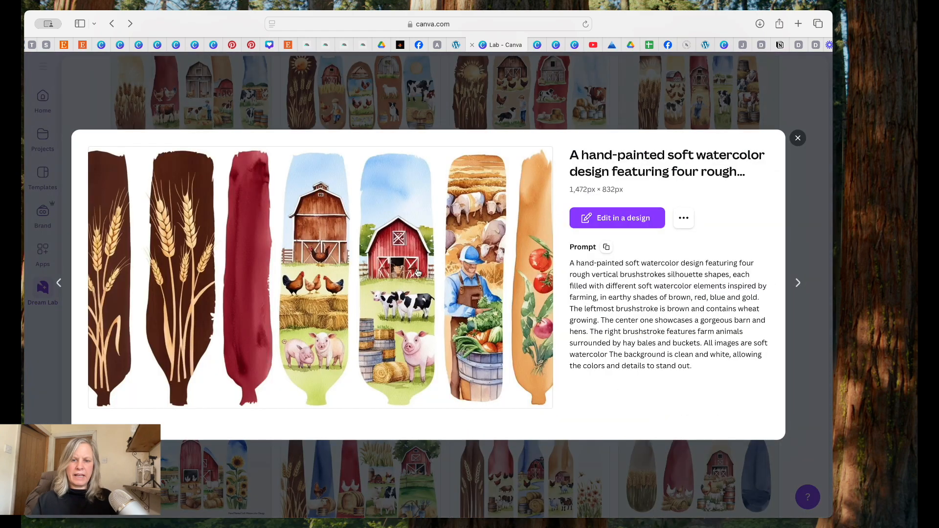
{"action": "mouse_move", "coordinate": [639, 221]}
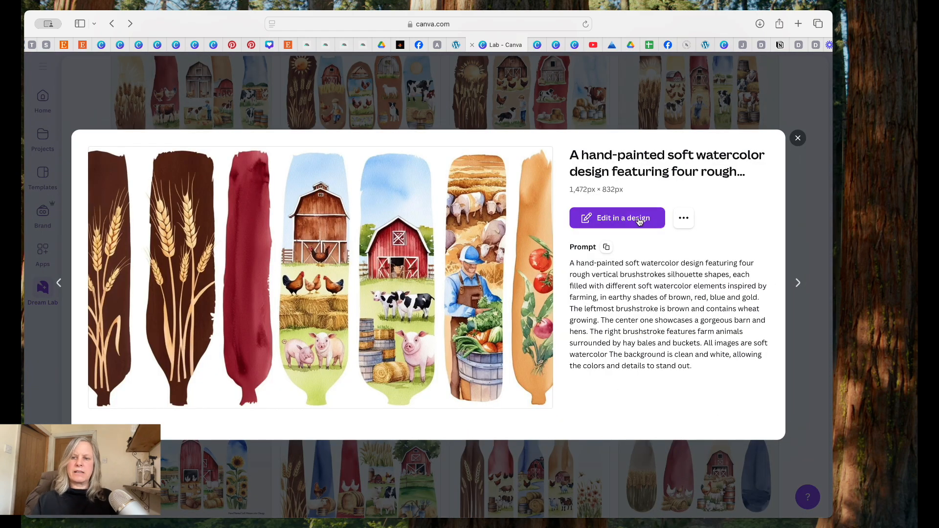
{"action": "left_click", "coordinate": [617, 218]}
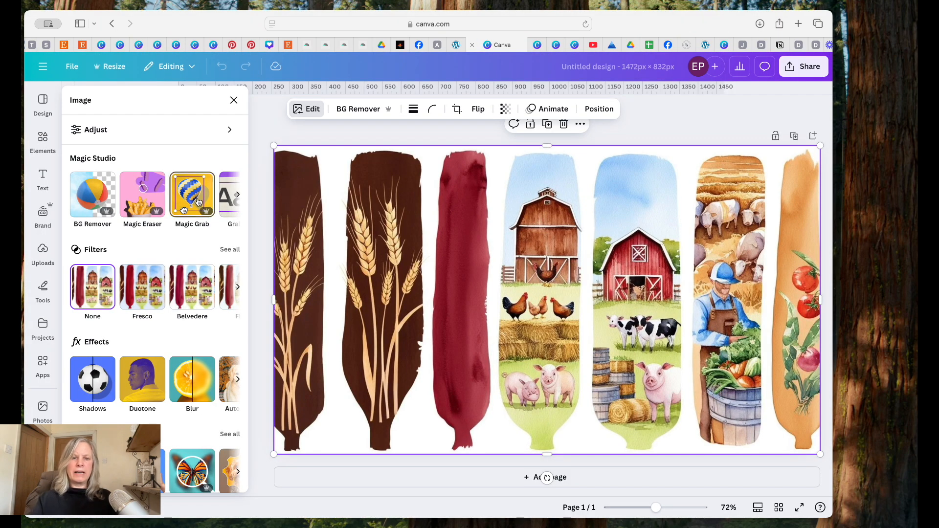
{"action": "left_click", "coordinate": [191, 194]}
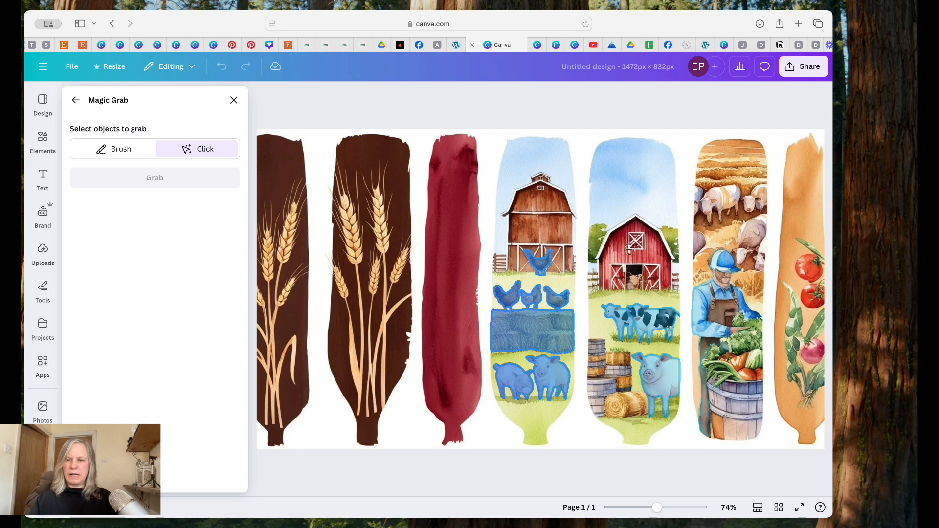
{"action": "left_click", "coordinate": [628, 250]}
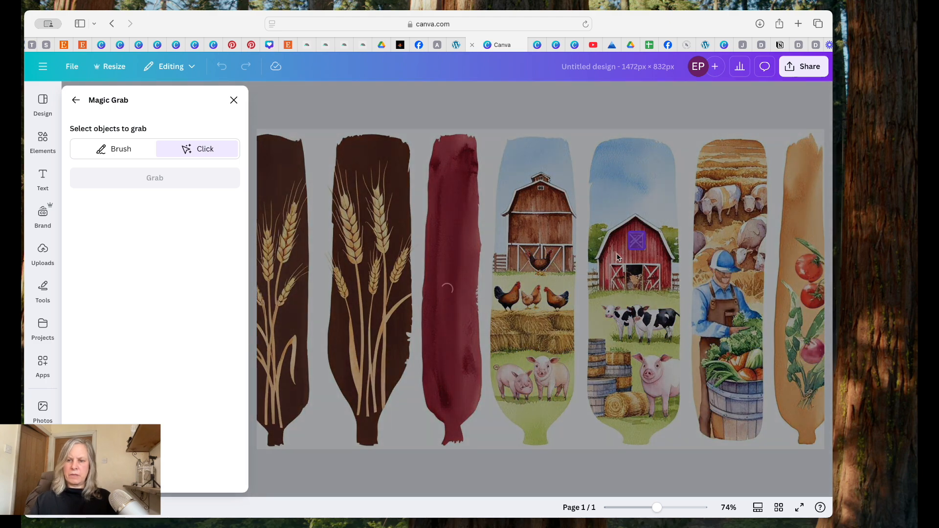
{"action": "left_click", "coordinate": [618, 257]}
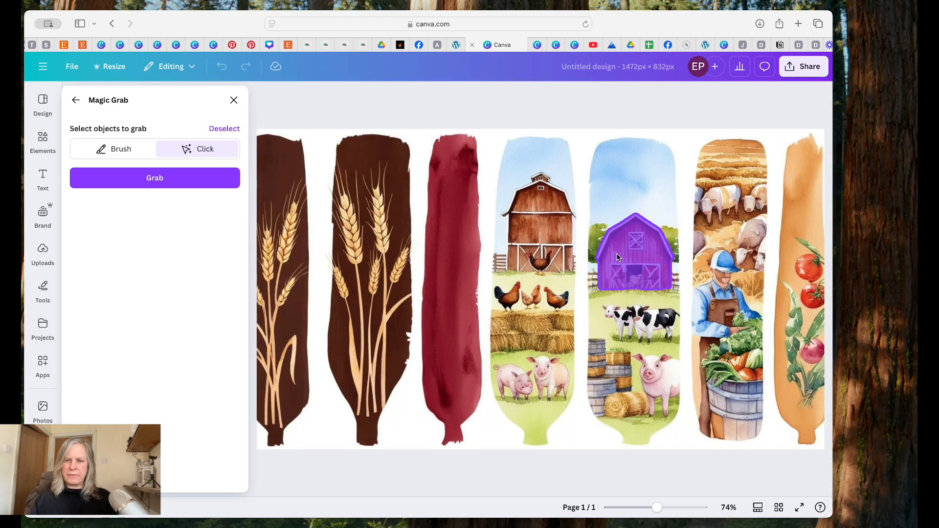
{"action": "left_click", "coordinate": [155, 178]}
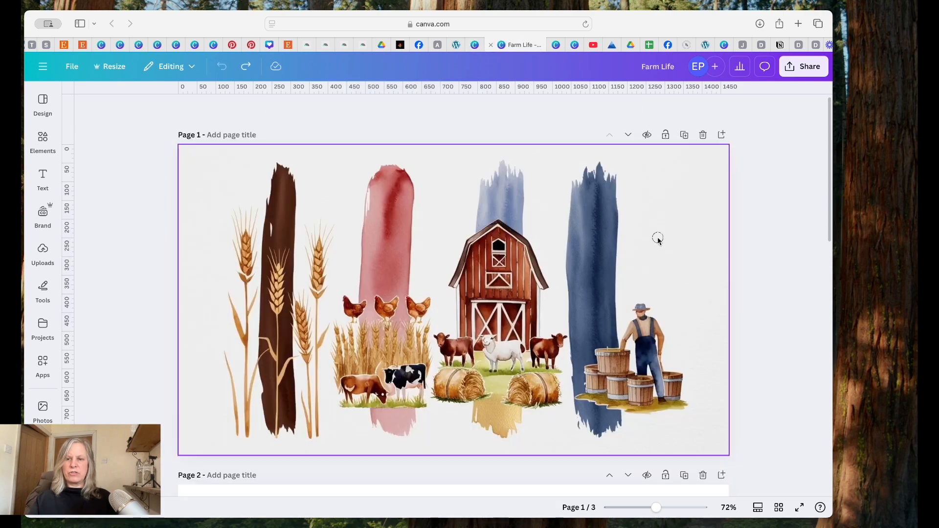
Paste the grabbed red barn over Farm Life's pink brushstroke, then select the banner's wheat strip
{"action": "left_click", "coordinate": [473, 247]}
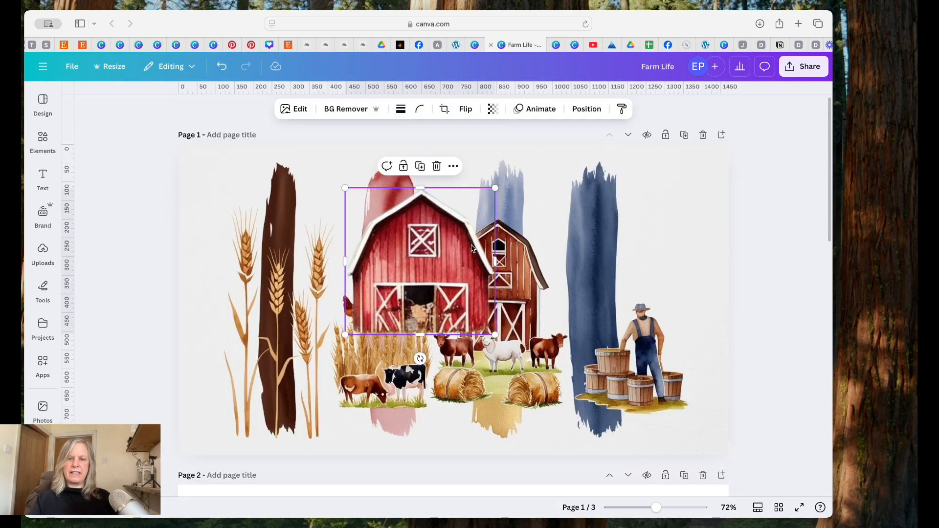
{"action": "left_click_drag", "start_coordinate": [419, 261], "coordinate": [647, 231]}
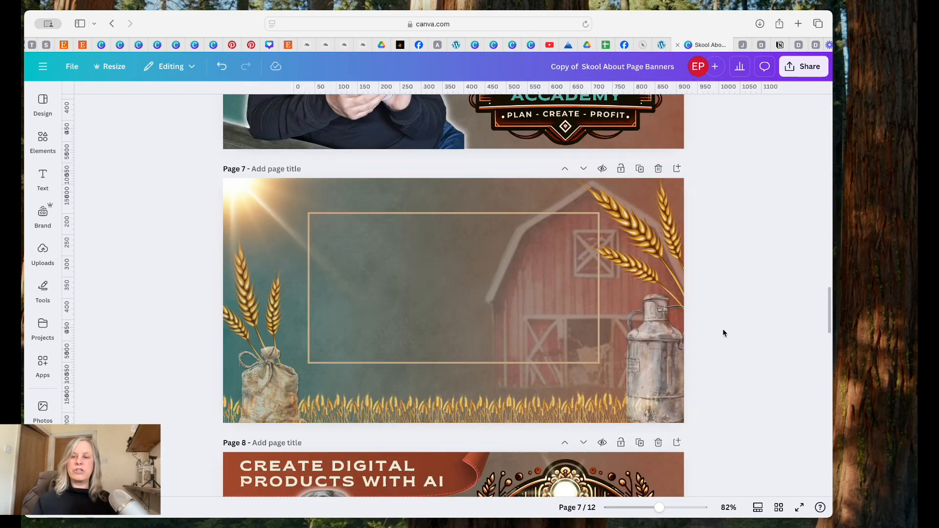
{"action": "mouse_move", "coordinate": [726, 371]}
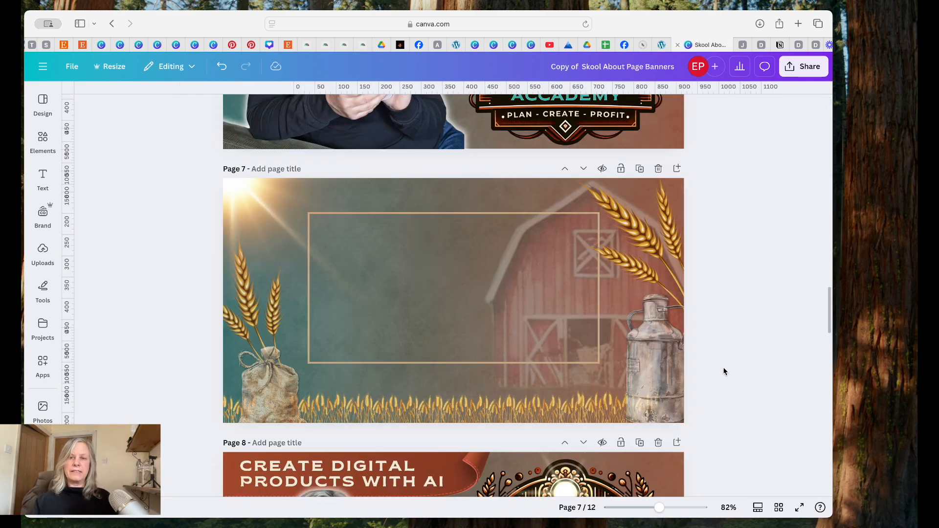
{"action": "mouse_move", "coordinate": [780, 316]}
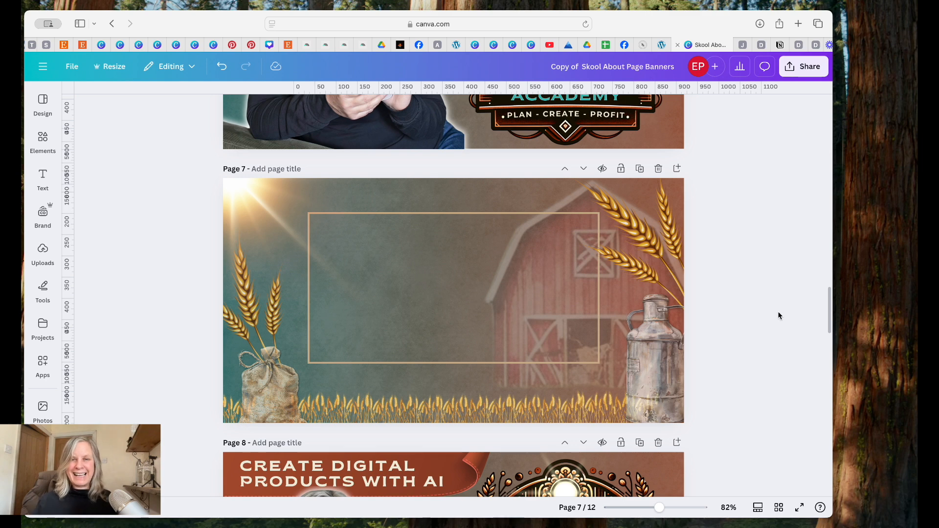
{"action": "left_click", "coordinate": [545, 411]}
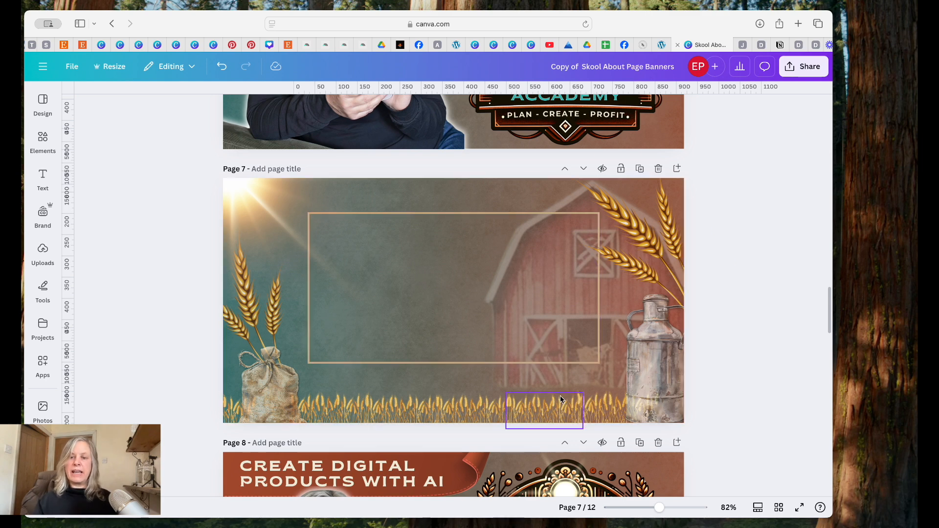
{"action": "left_click", "coordinate": [545, 410]}
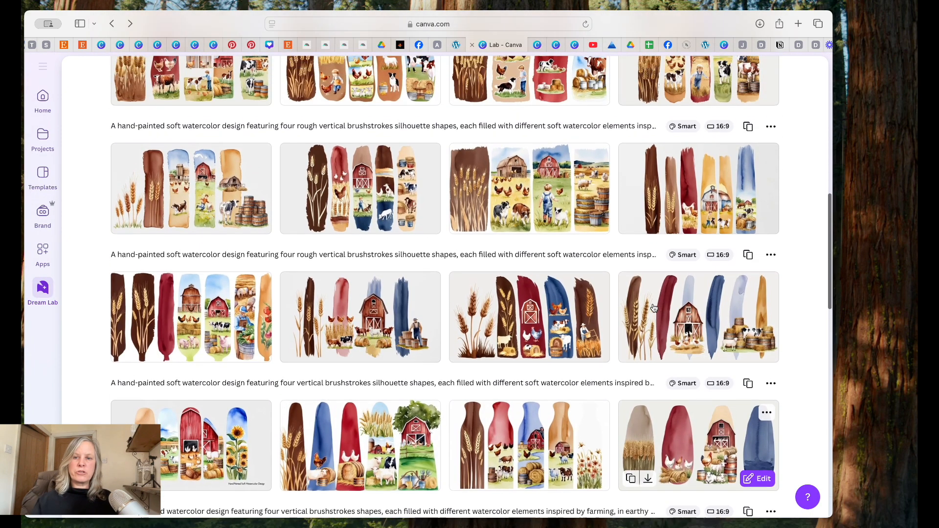
Magic Grab the boy and his dog from the sunflower-and-barn image
{"action": "scroll", "scroll_direction": "down", "scroll_amount": 3}
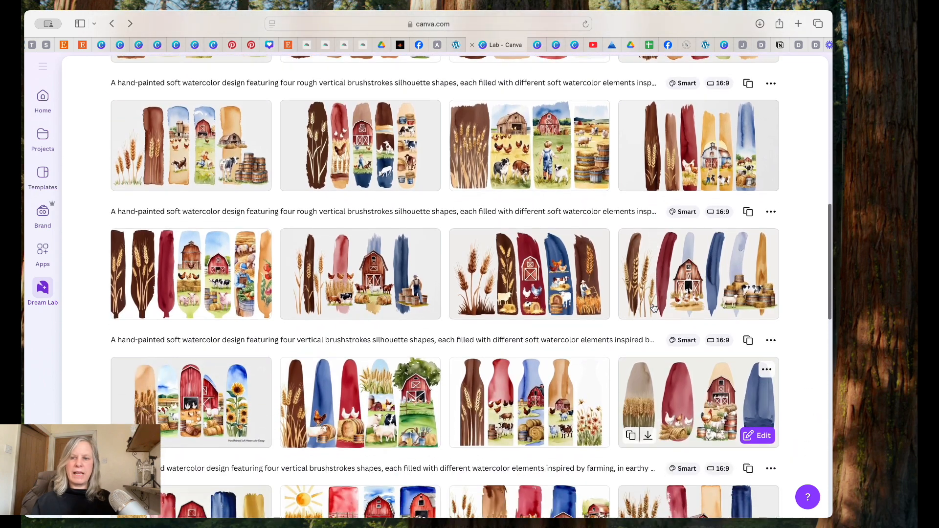
{"action": "scroll", "scroll_direction": "up", "scroll_amount": 3}
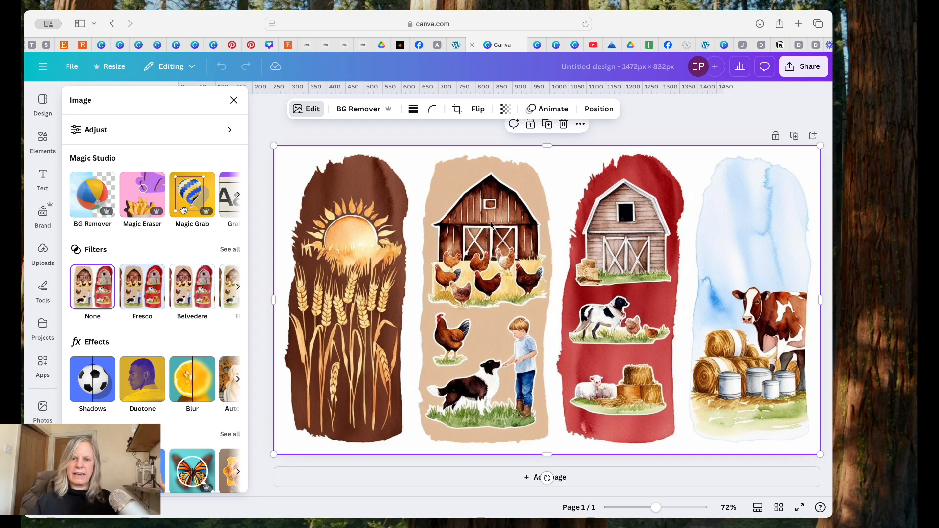
{"action": "left_click", "coordinate": [192, 194]}
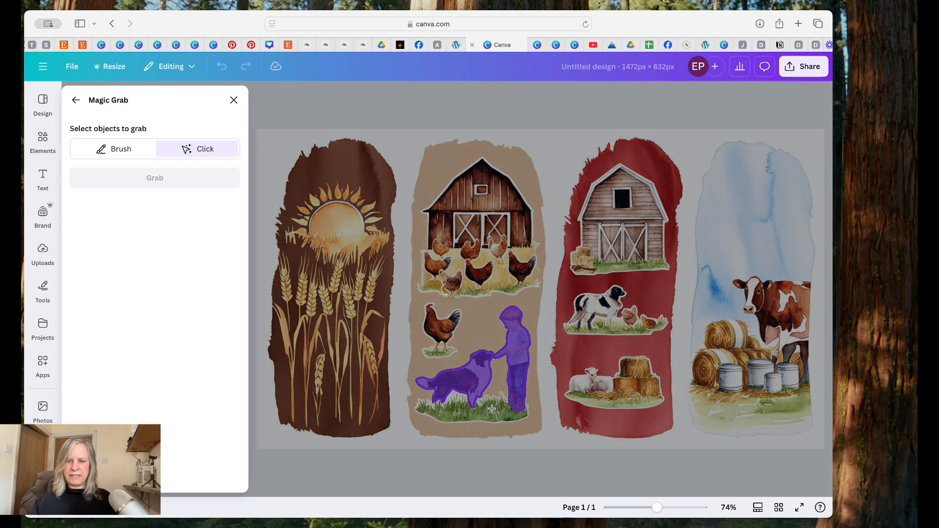
{"action": "left_click", "coordinate": [233, 100]}
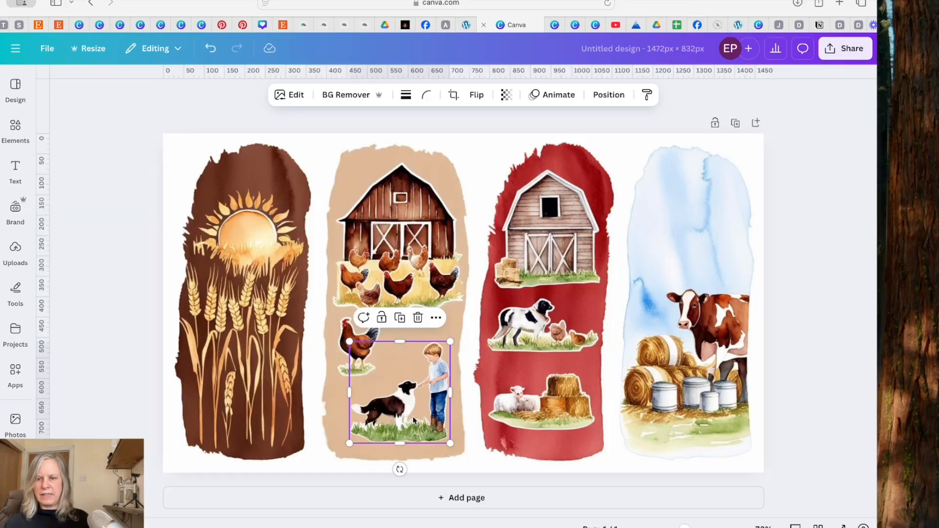